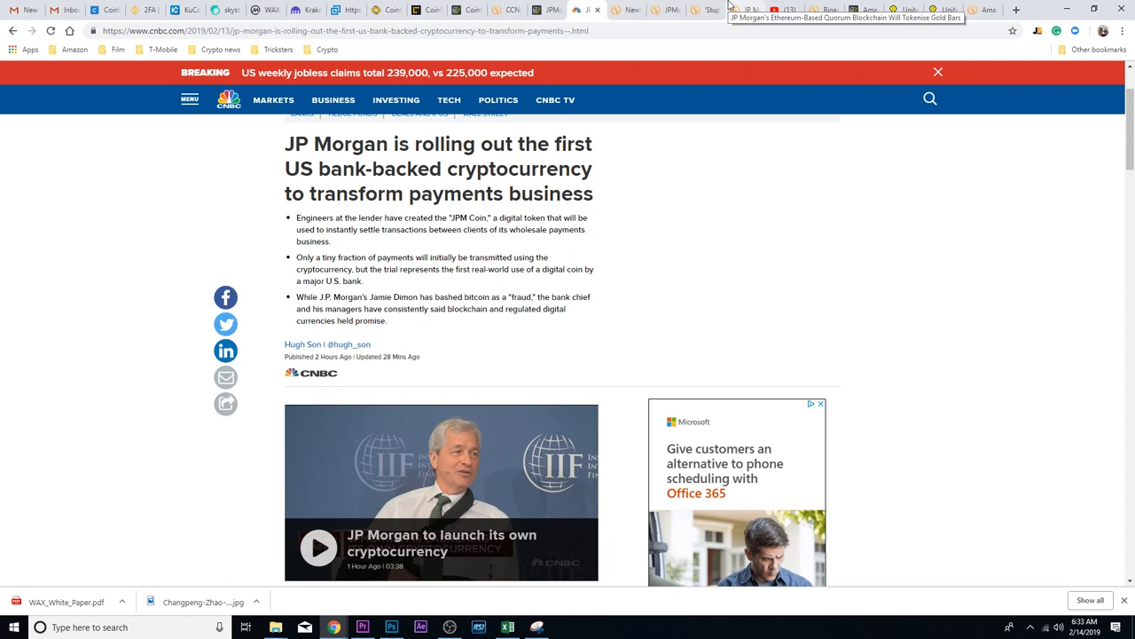
mouse_move(631, 12)
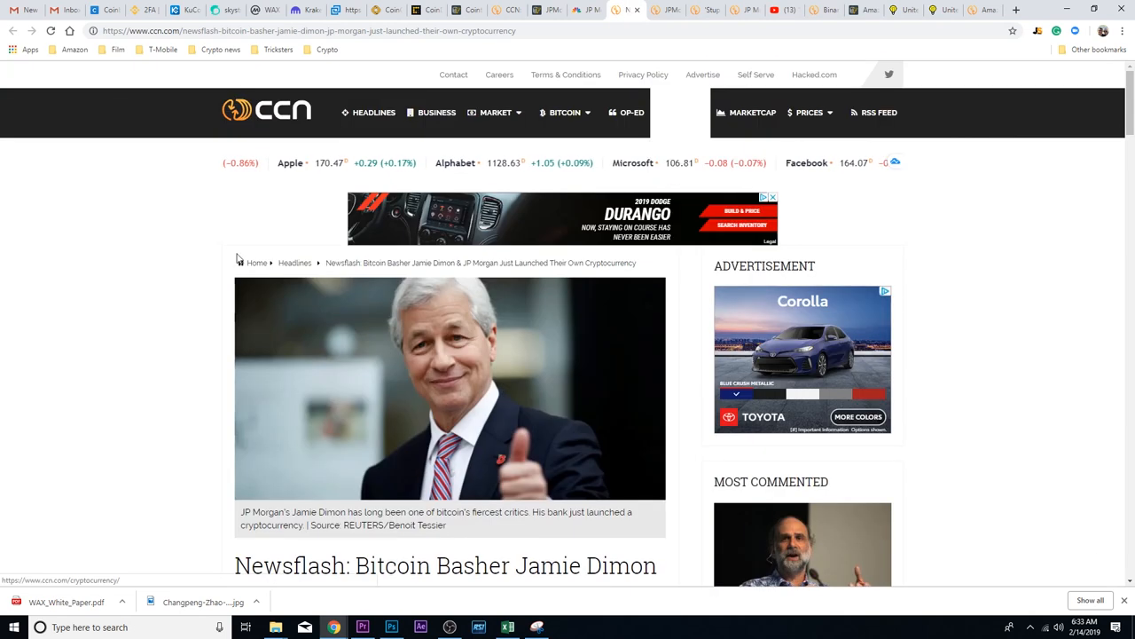
Scroll down past the header image through the 'JP Morgan creates JPM Coin cryptocurrency' section
scroll(down, 3)
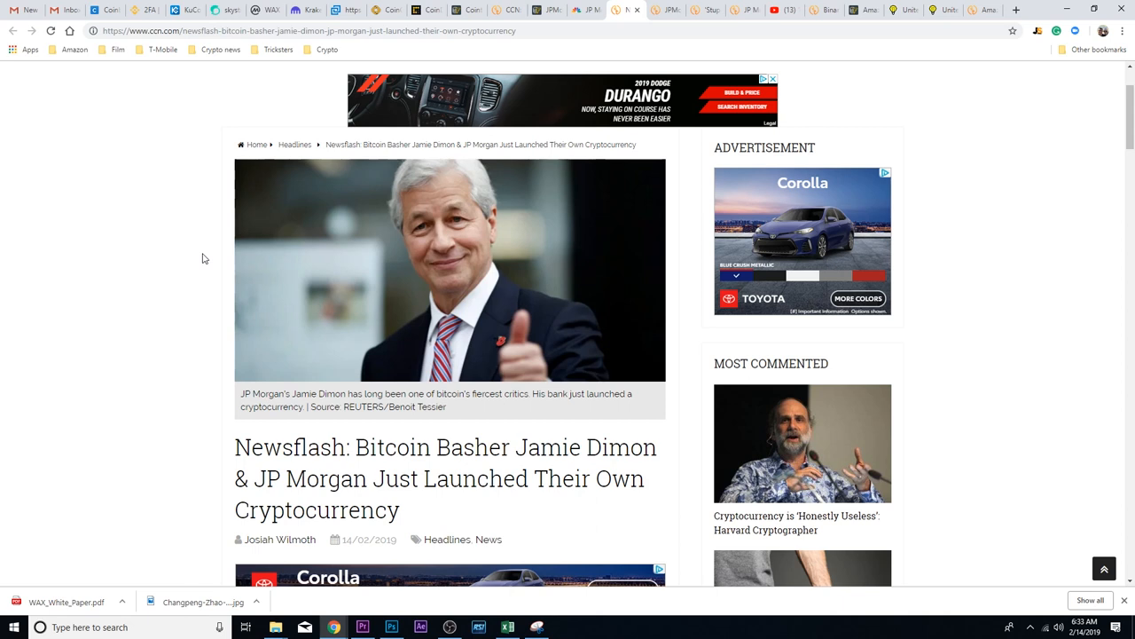
mouse_move(206, 262)
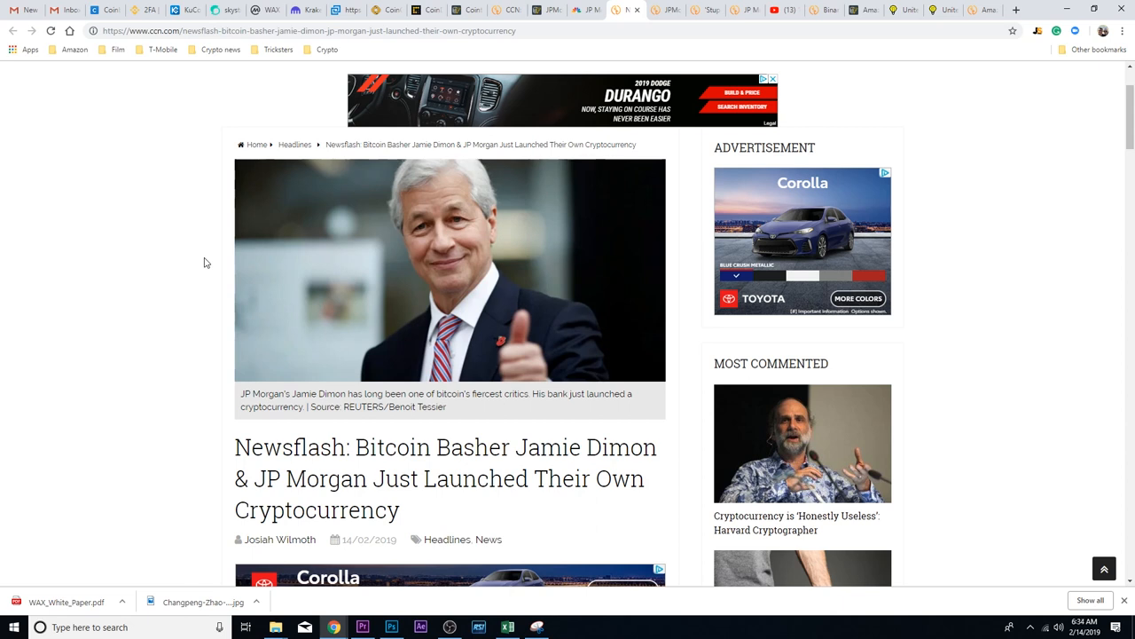
mouse_move(293, 259)
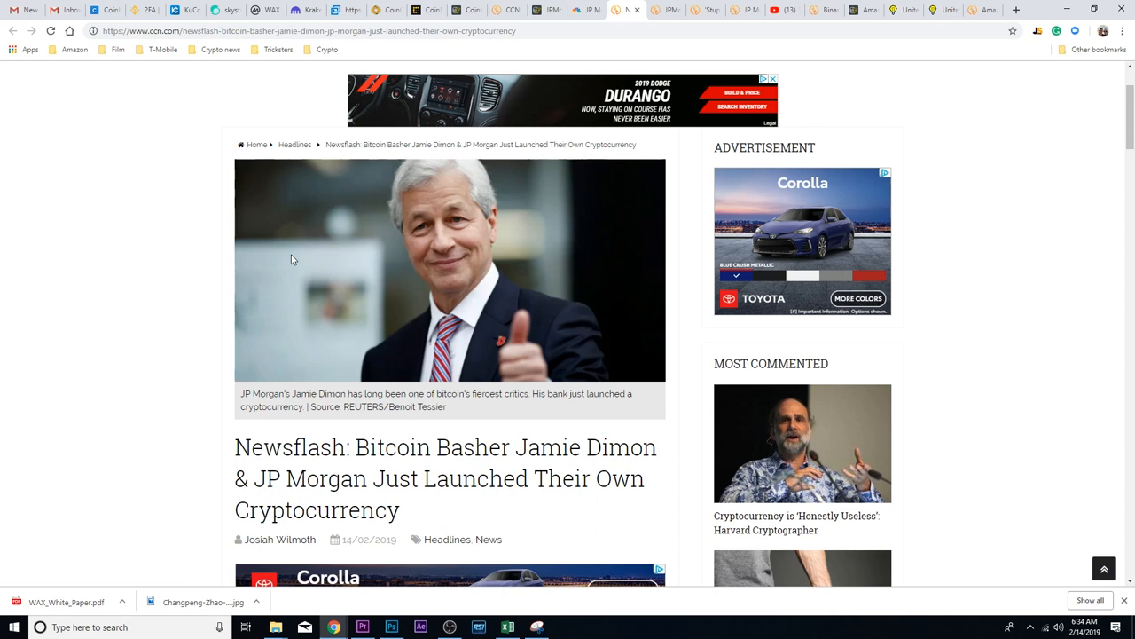
scroll(down, 3)
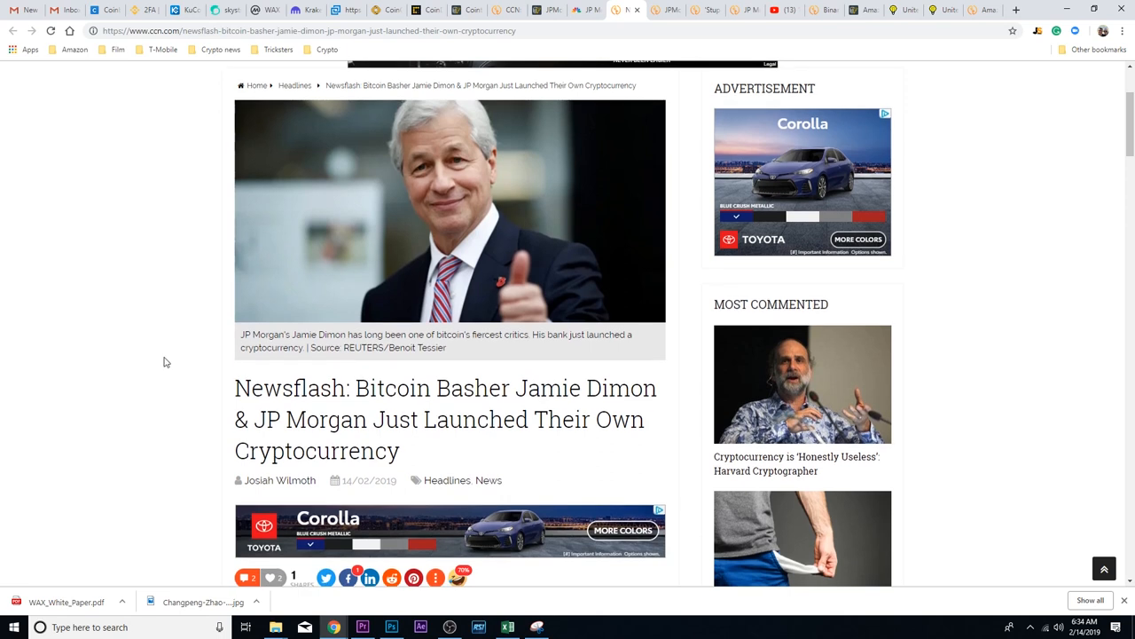
scroll(down, 3)
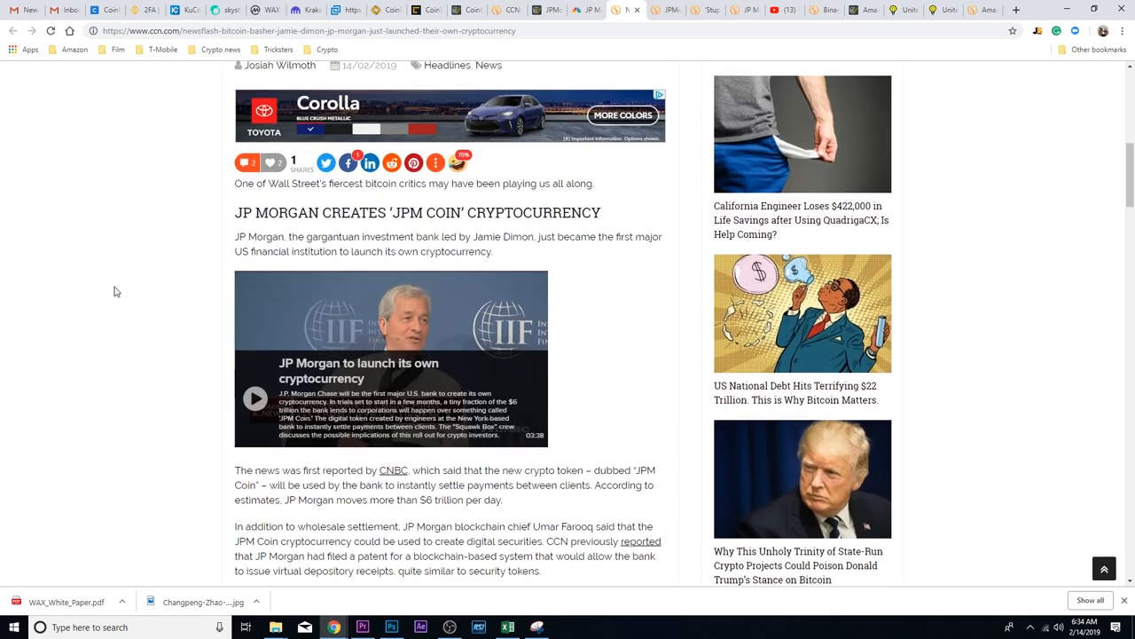
scroll(down, 3)
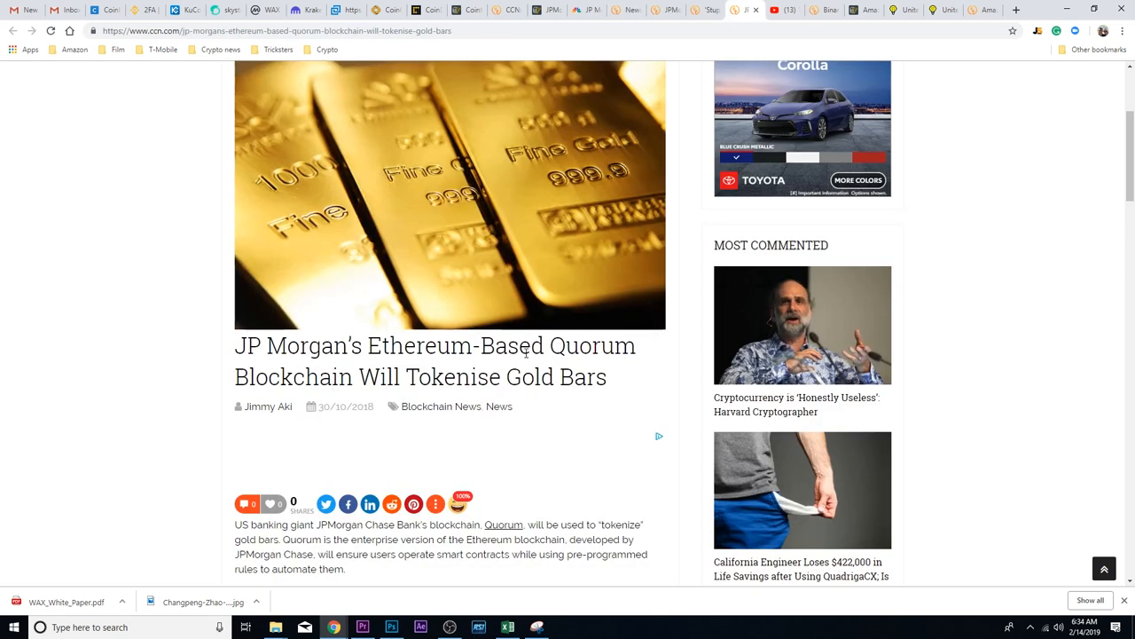
Scroll through the Quorum gold-bar article down to 'The Development of Quorum'
scroll(down, 3)
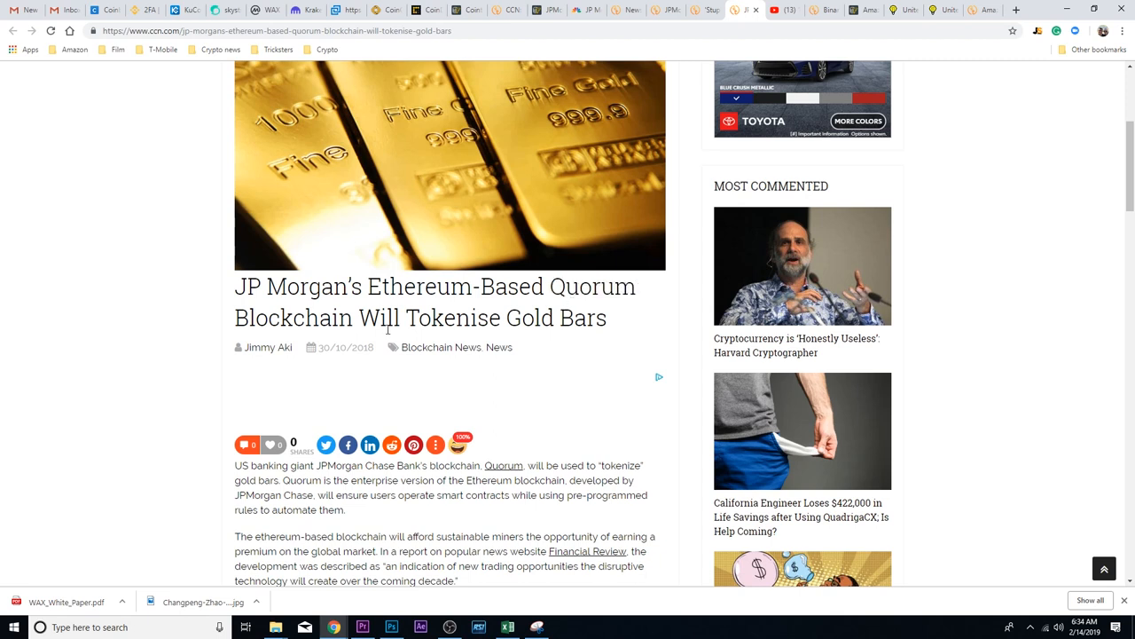
scroll(down, 3)
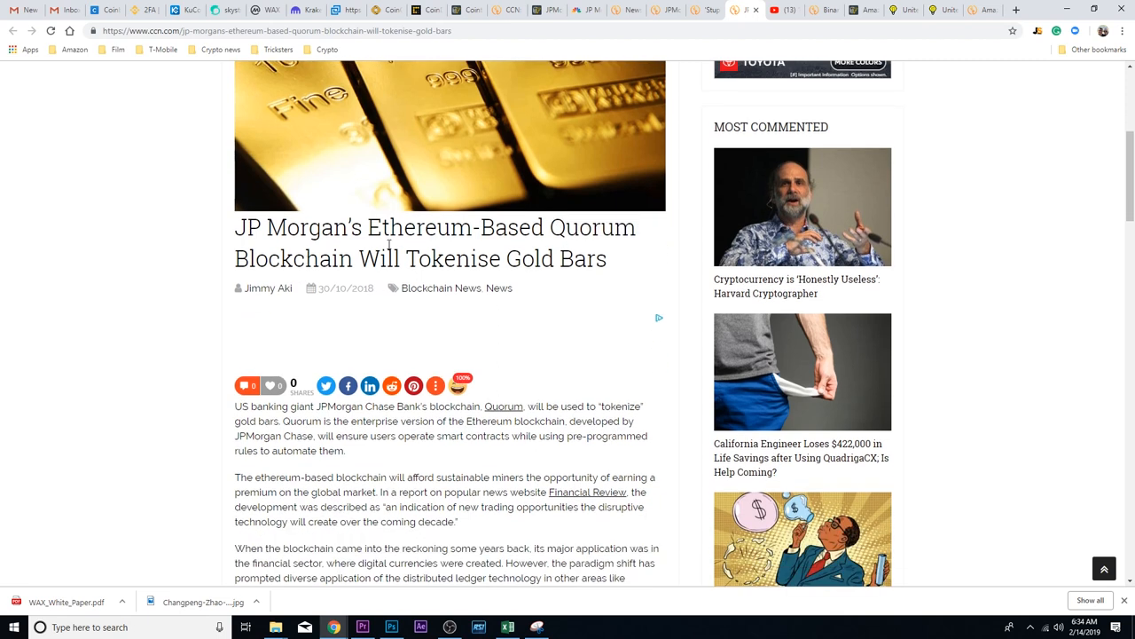
mouse_move(154, 273)
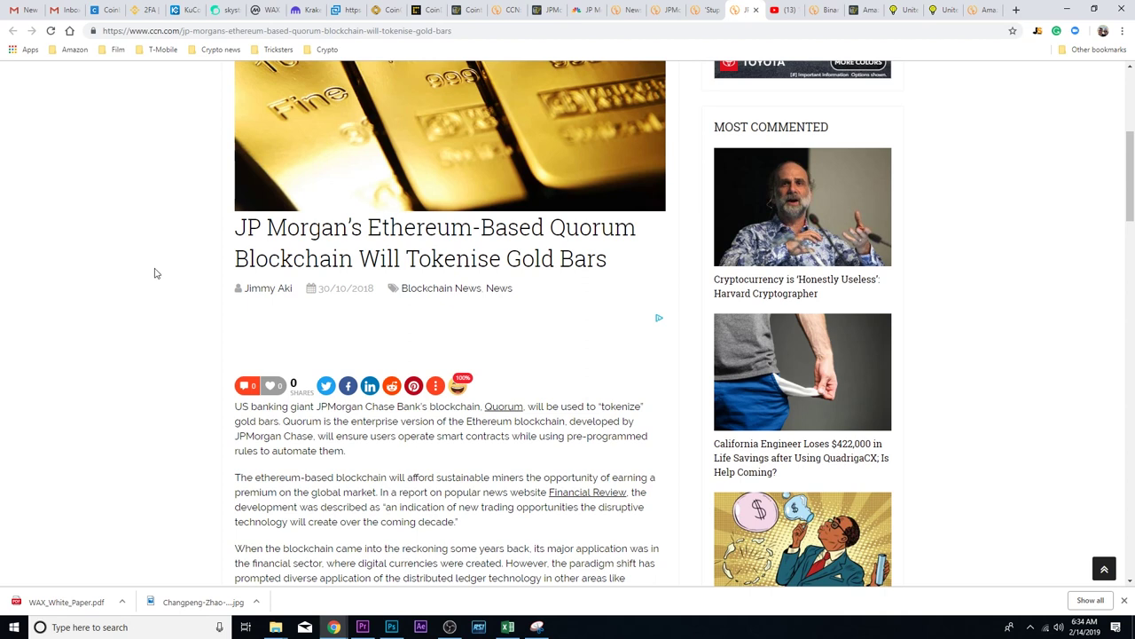
scroll(down, 3)
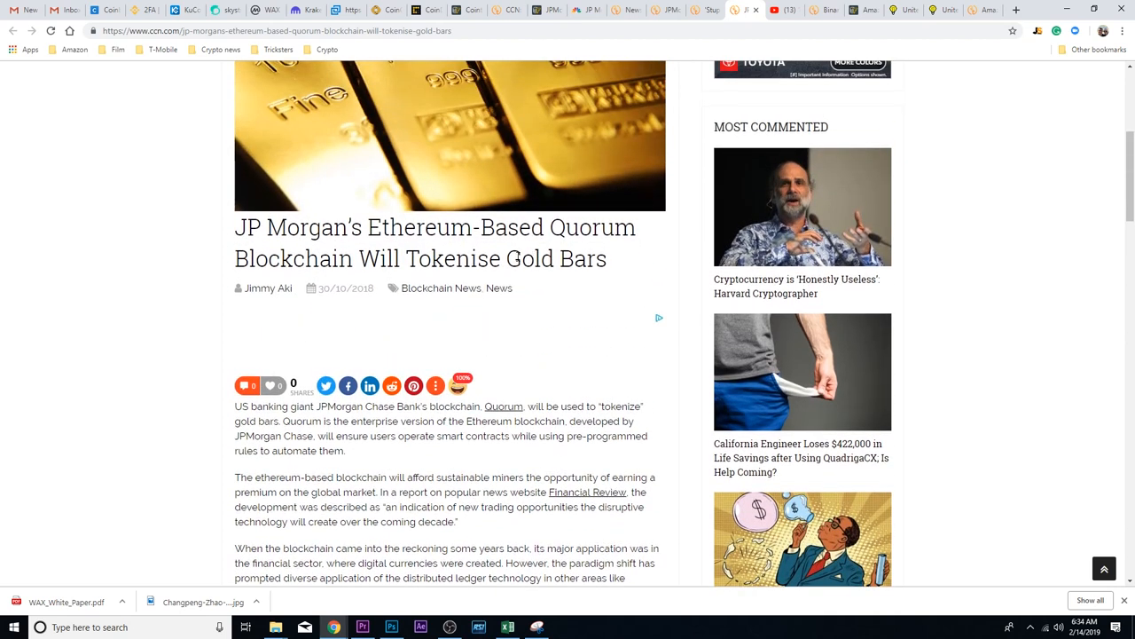
double_click(555, 259)
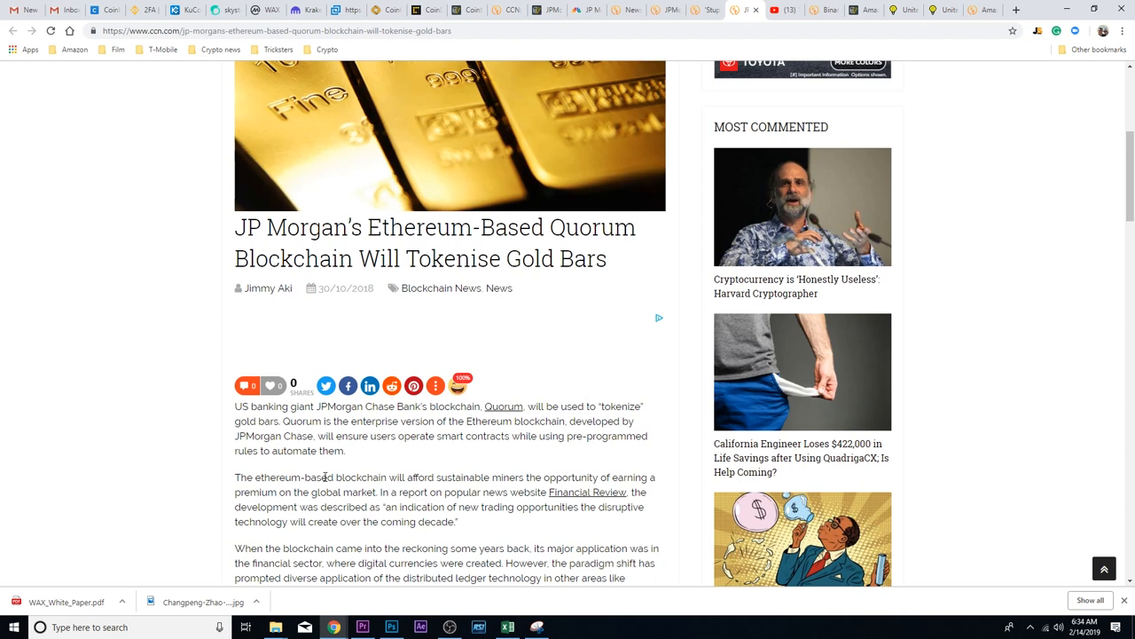
scroll(down, 3)
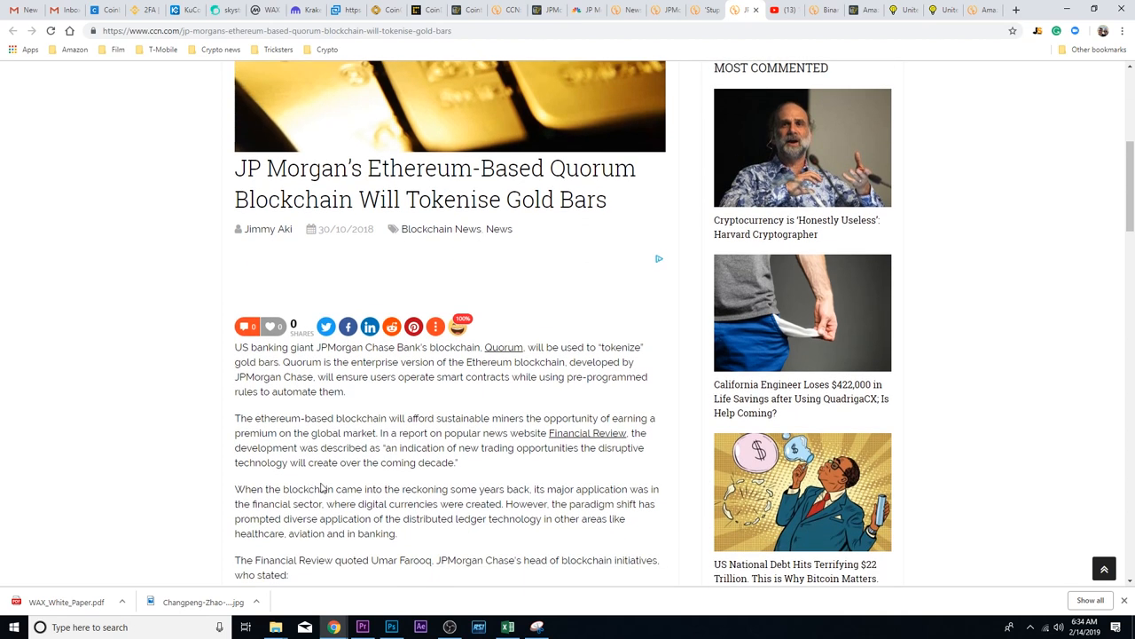
scroll(down, 3)
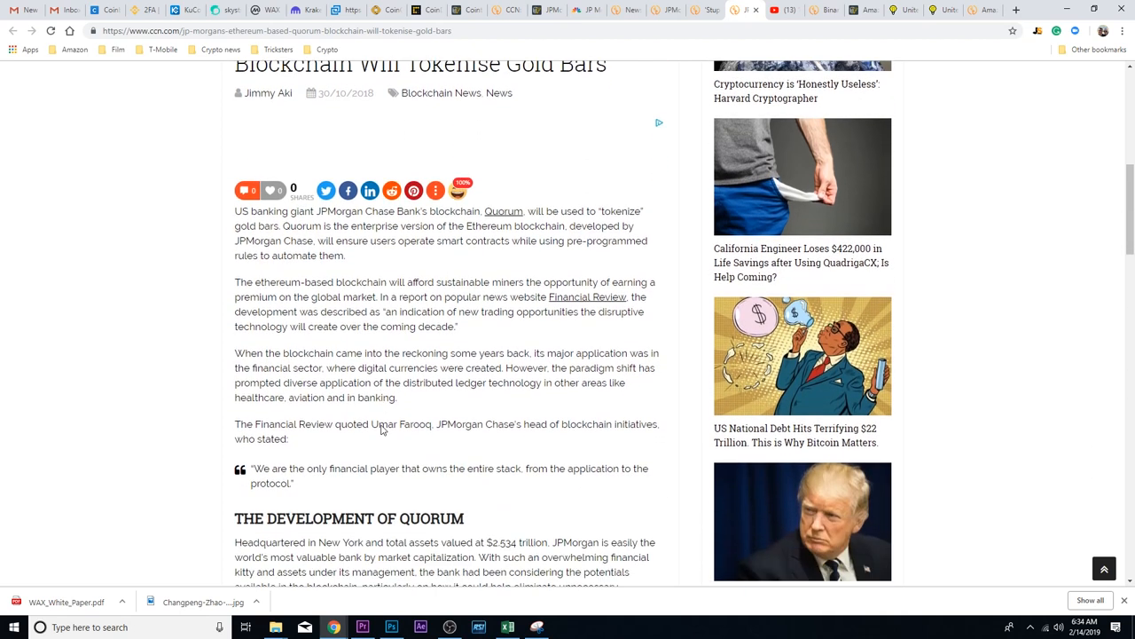
scroll(down, 3)
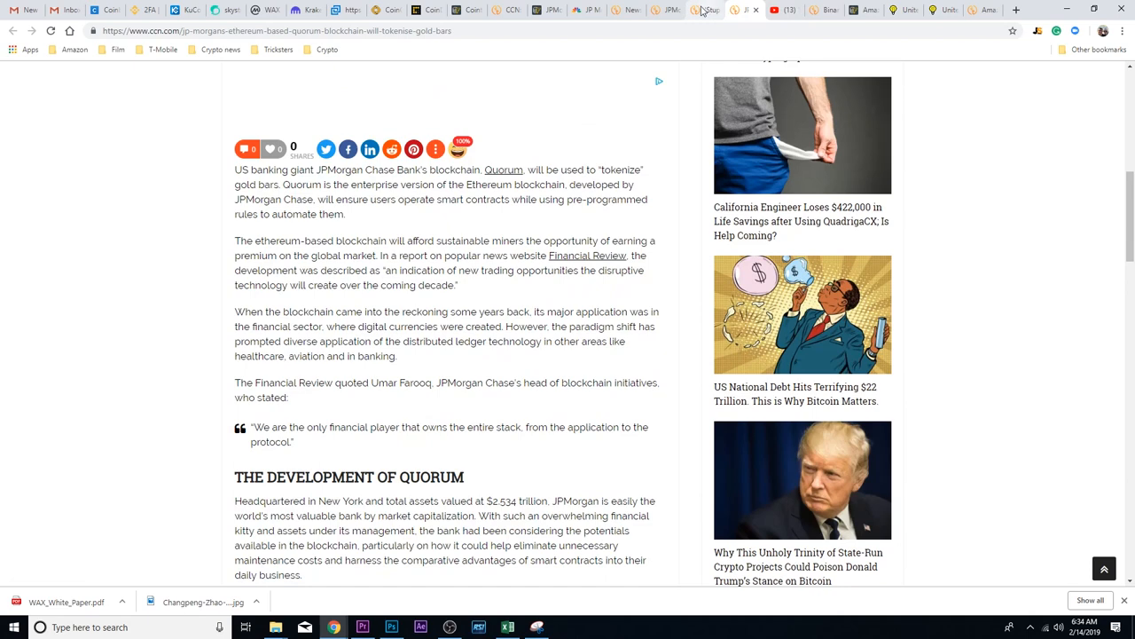
Switch to the browser tab with the article on Dimon's bitcoin remarks
click(702, 11)
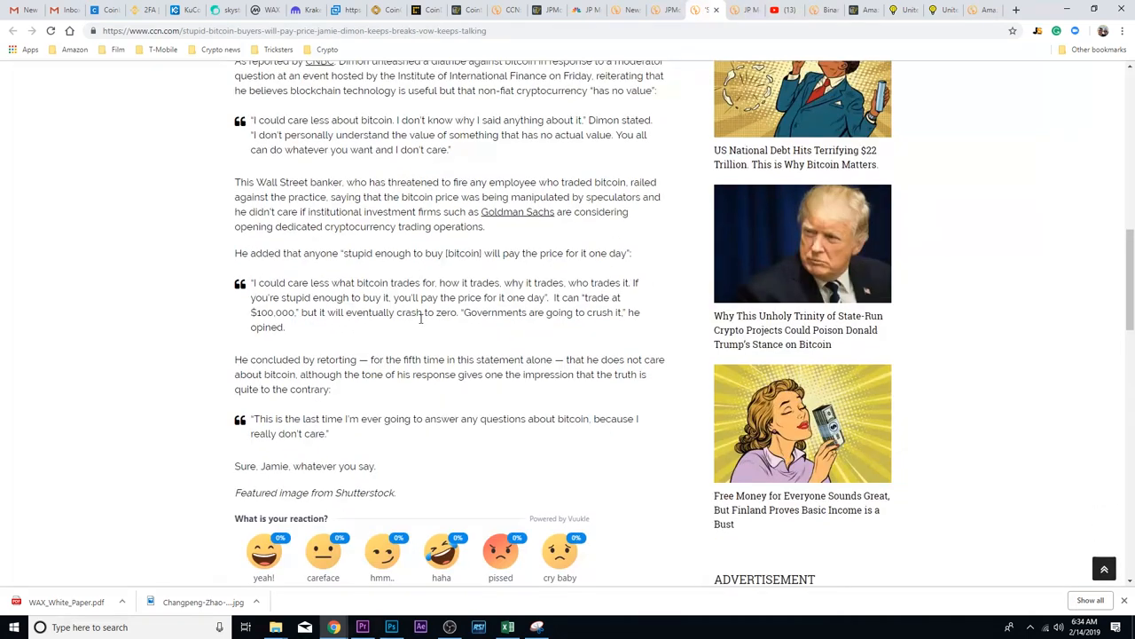
scroll(up, 3)
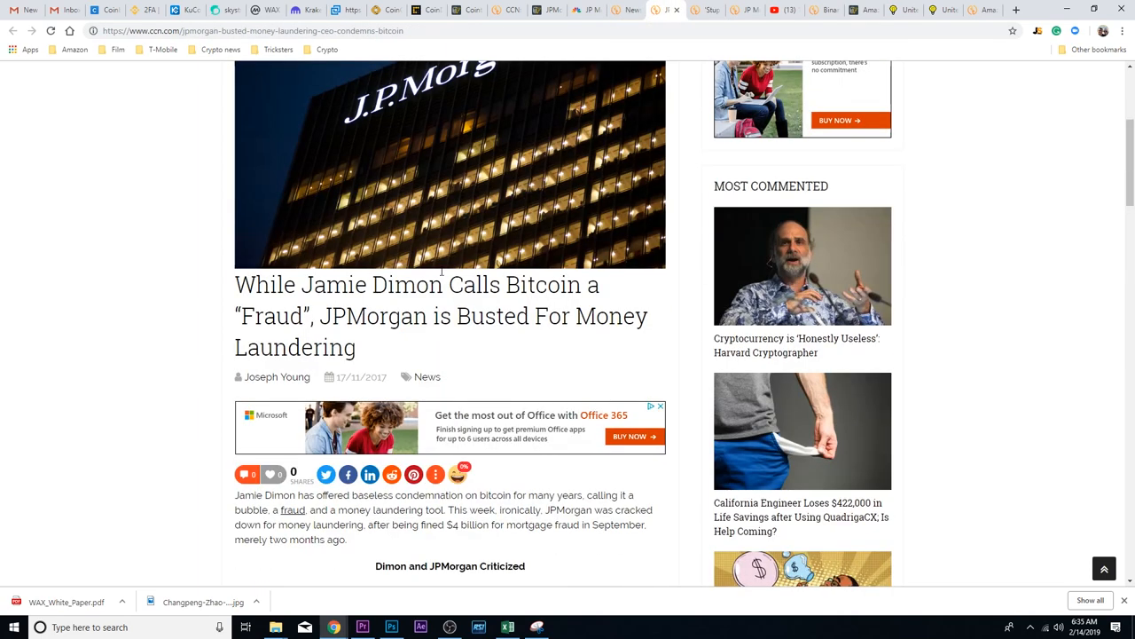
mouse_move(460, 288)
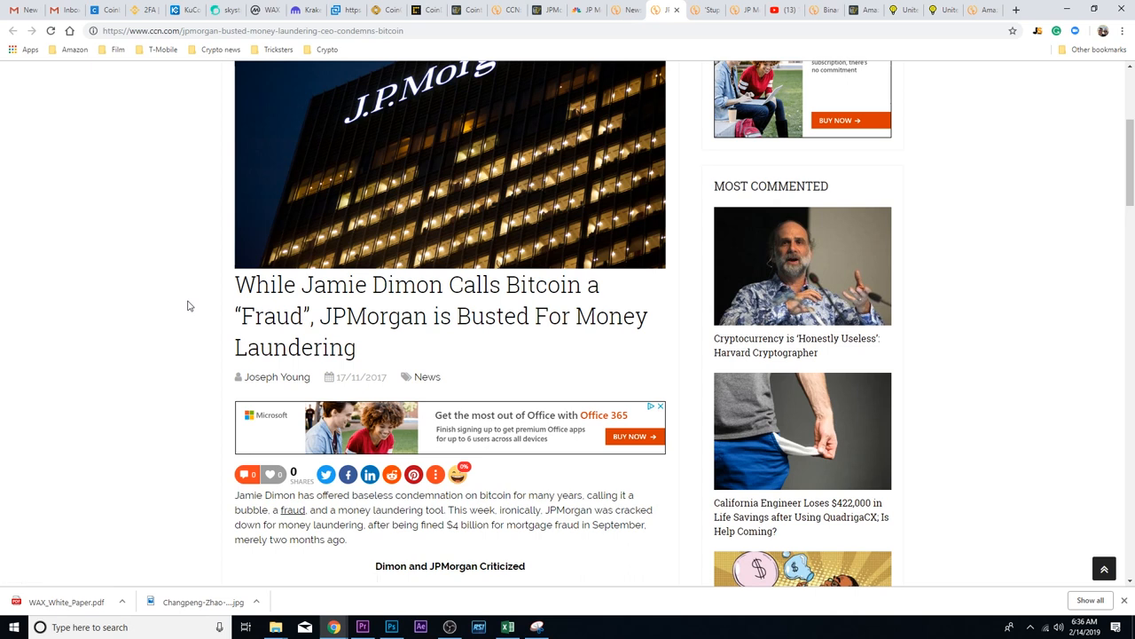
scroll(down, 3)
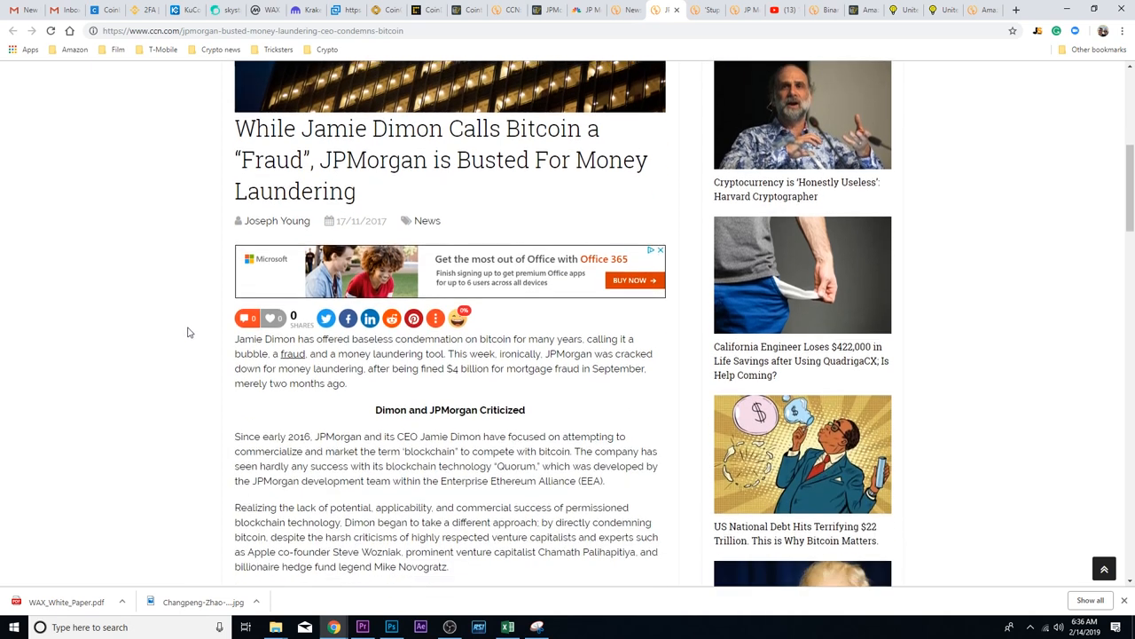
scroll(up, 3)
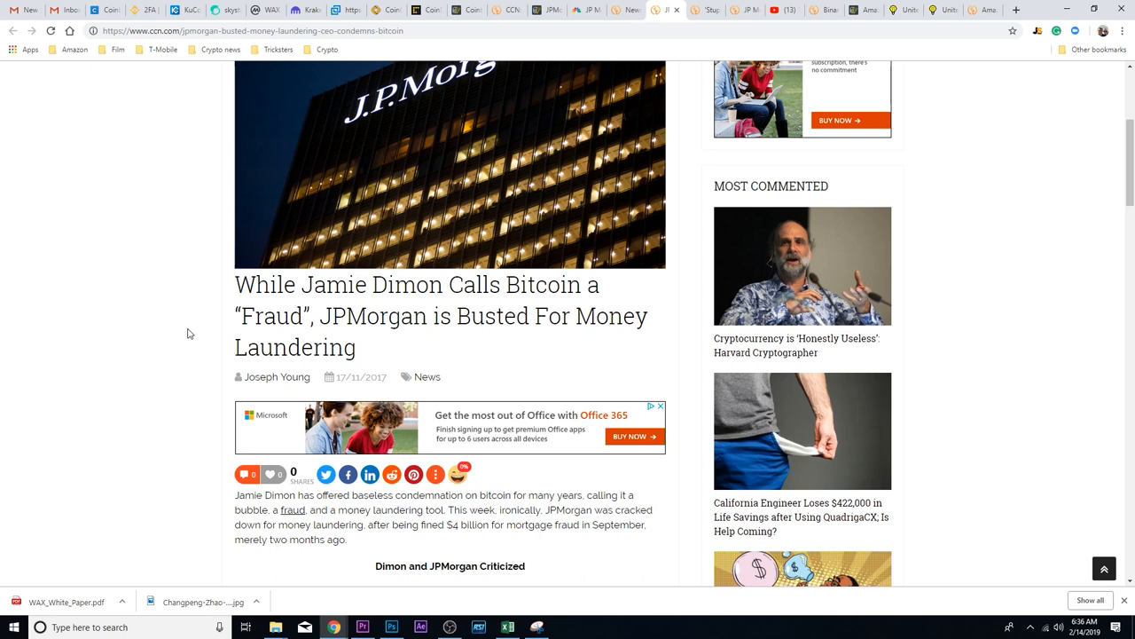
mouse_move(468, 268)
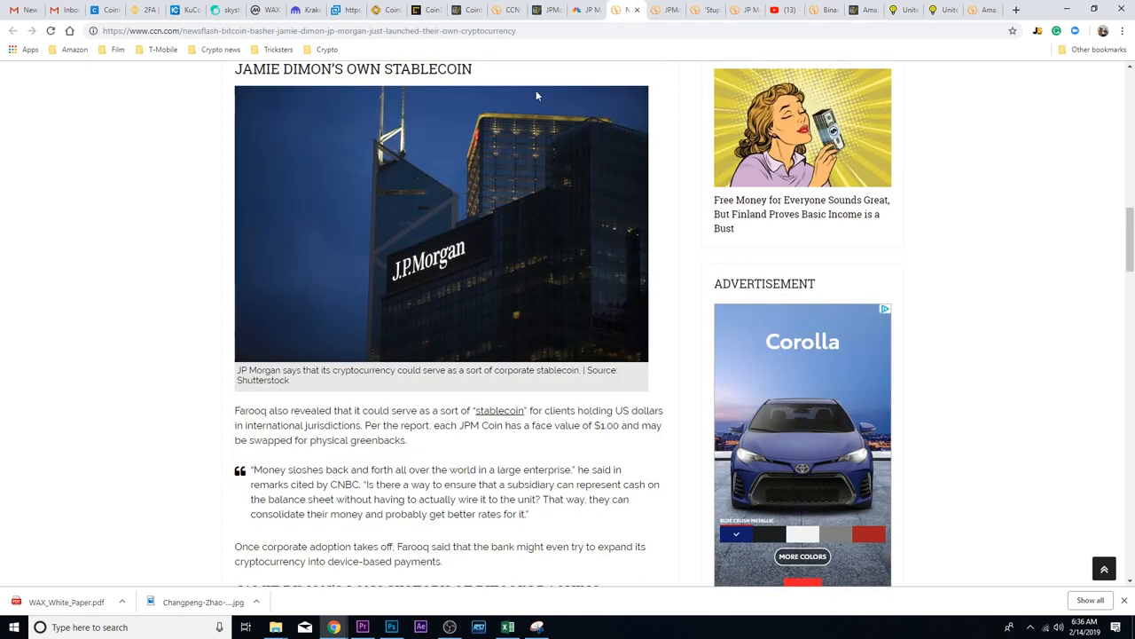
scroll(down, 3)
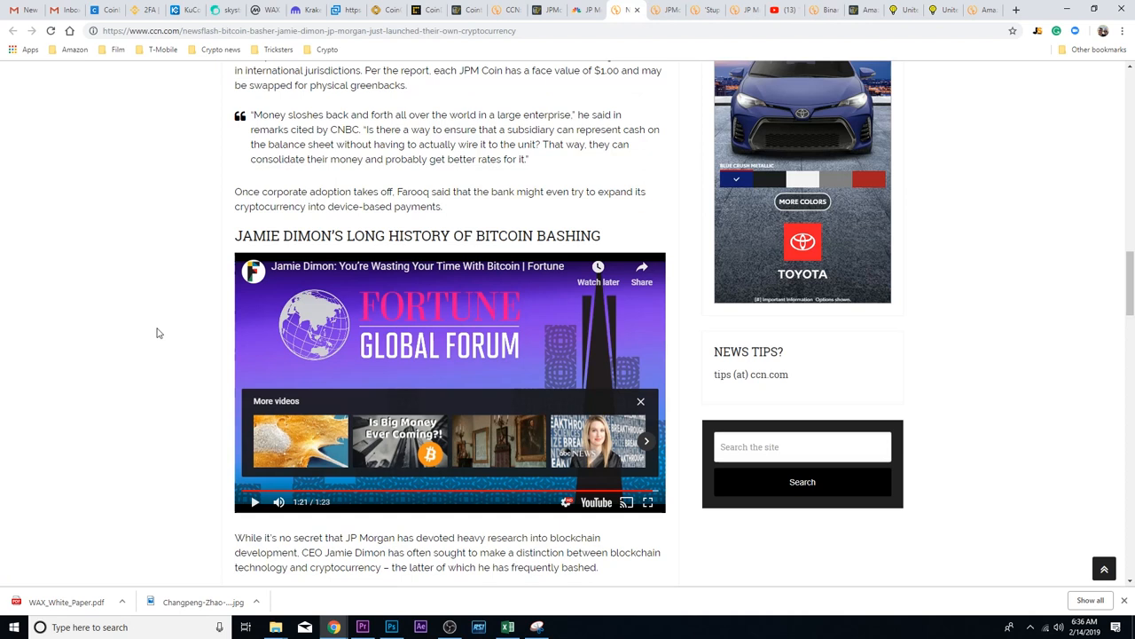
scroll(down, 3)
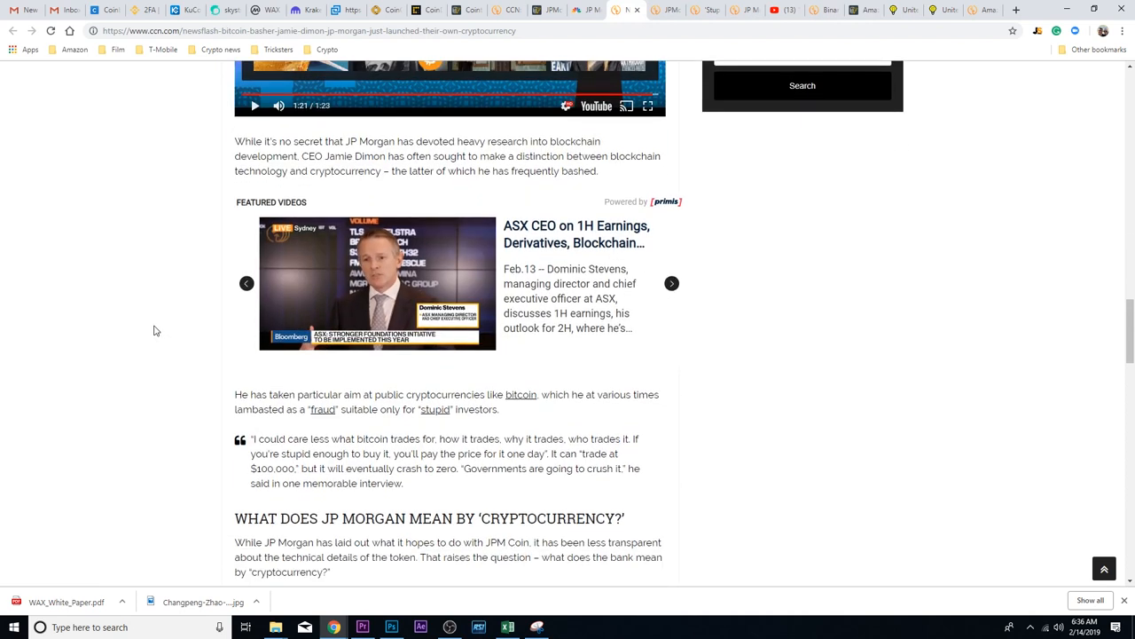
scroll(down, 3)
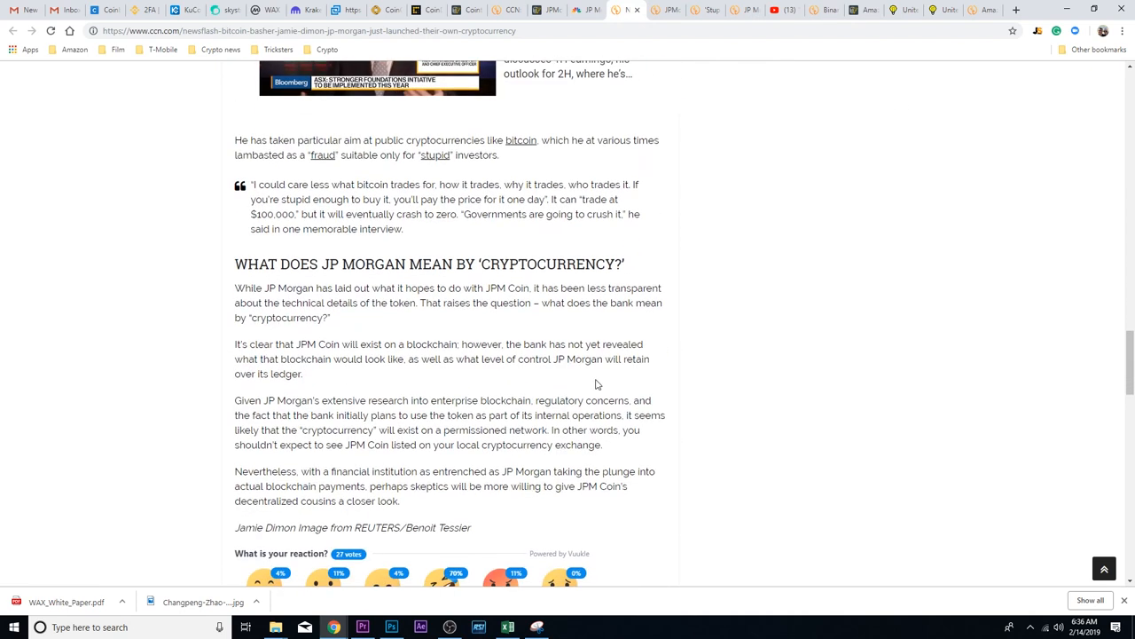
scroll(down, 3)
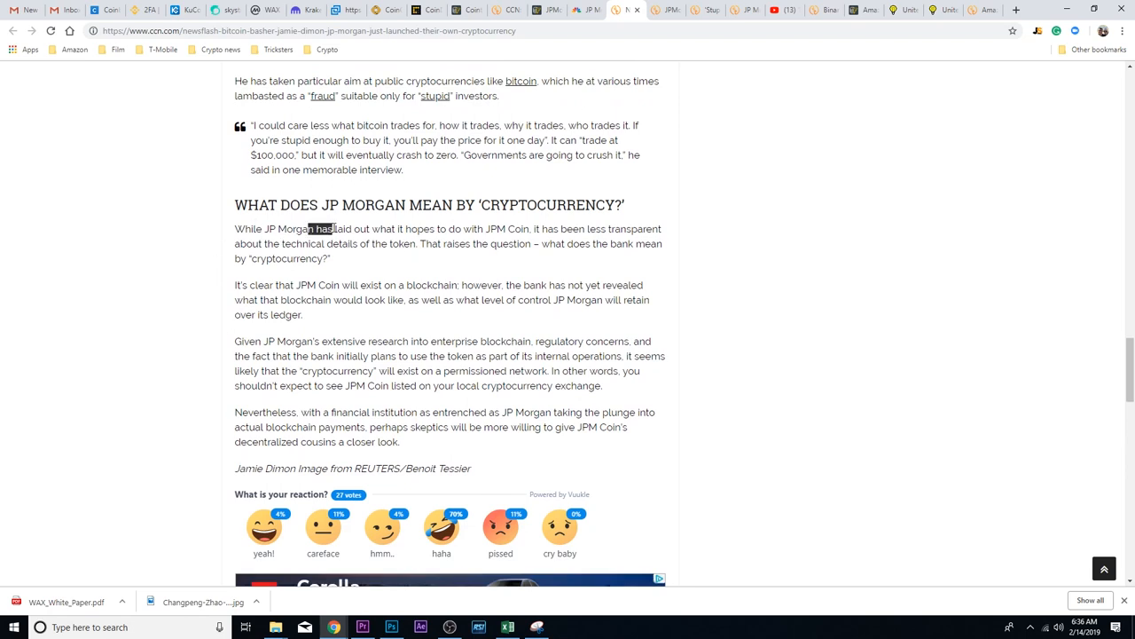
click(486, 229)
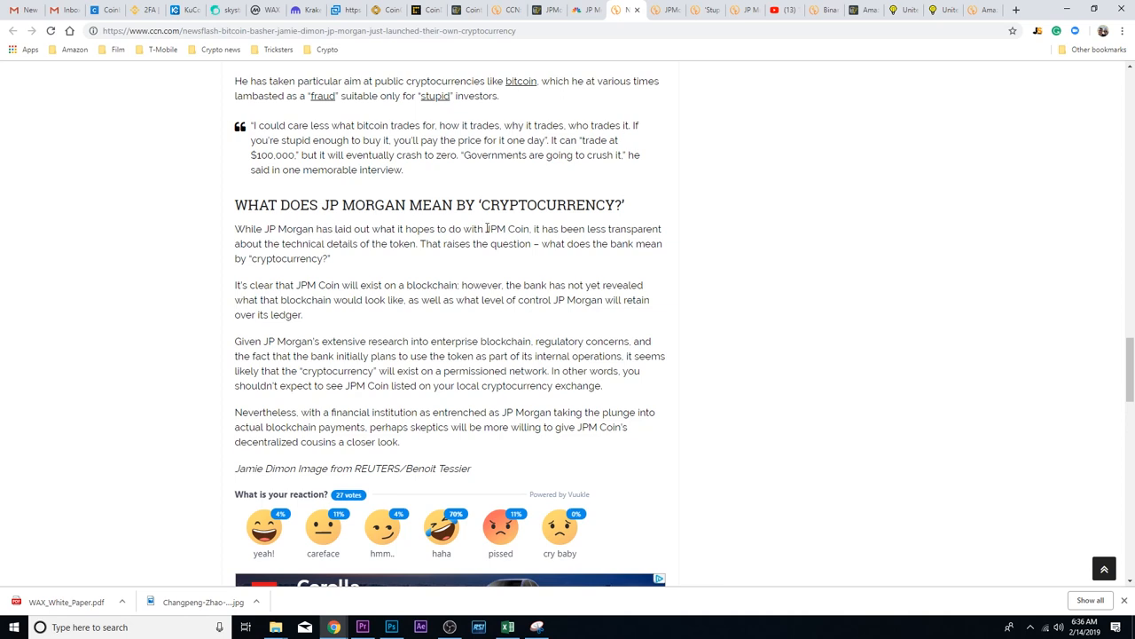
mouse_move(312, 273)
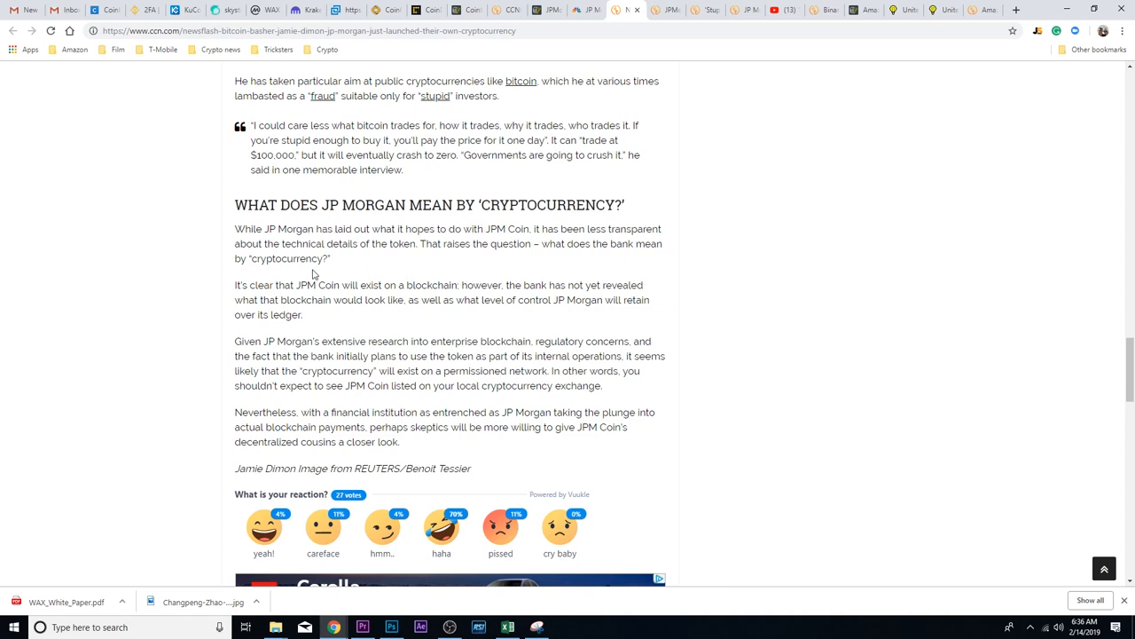
mouse_move(408, 244)
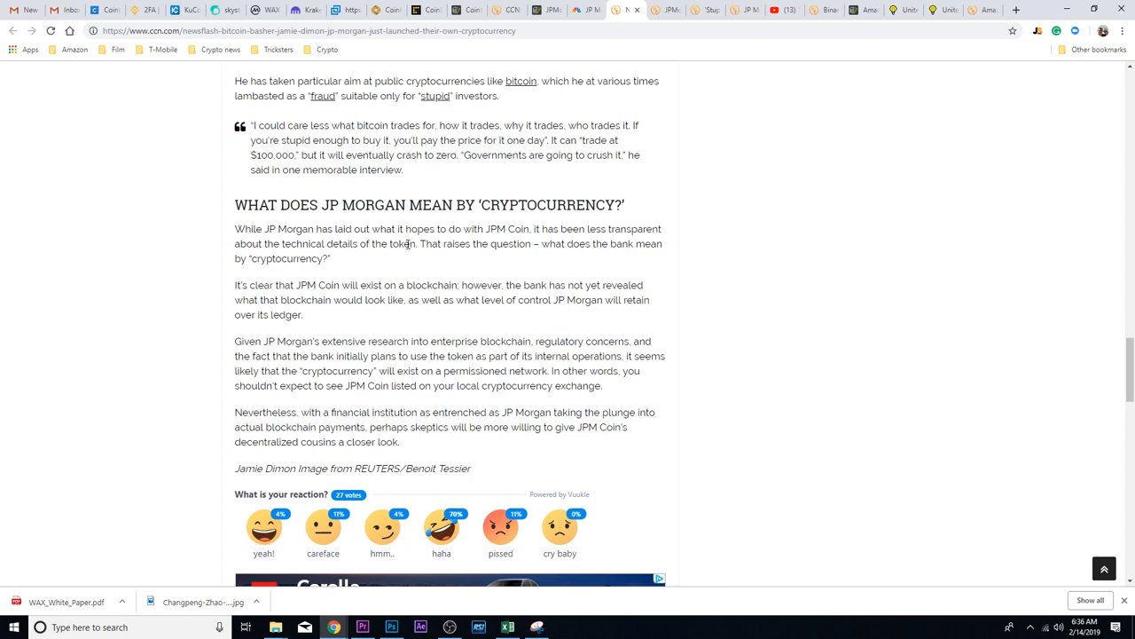
mouse_move(401, 255)
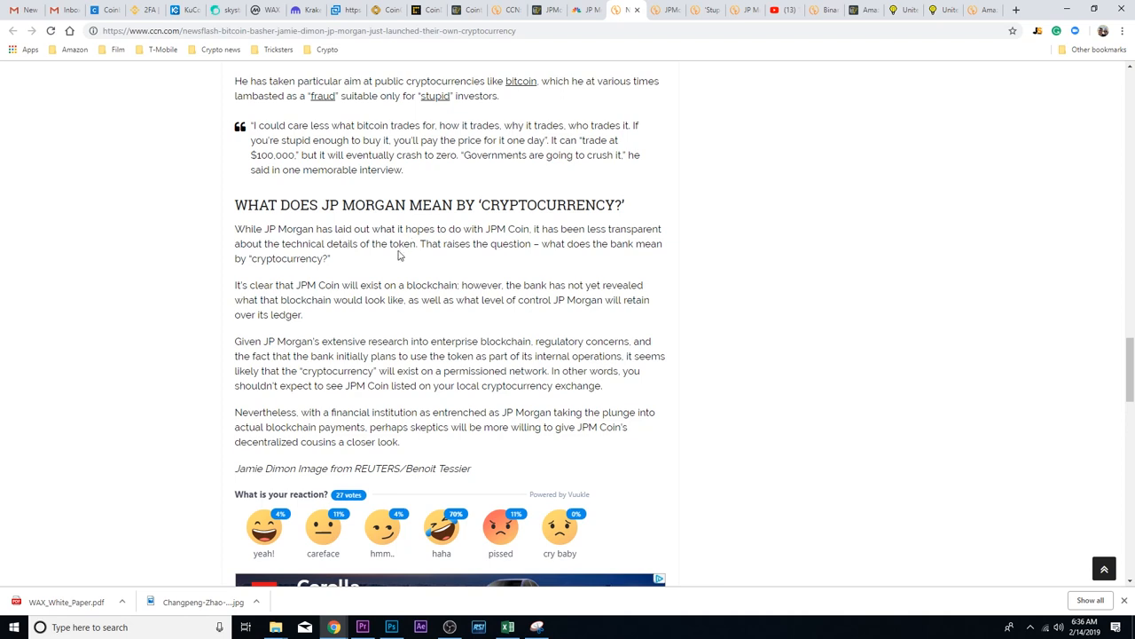
mouse_move(418, 243)
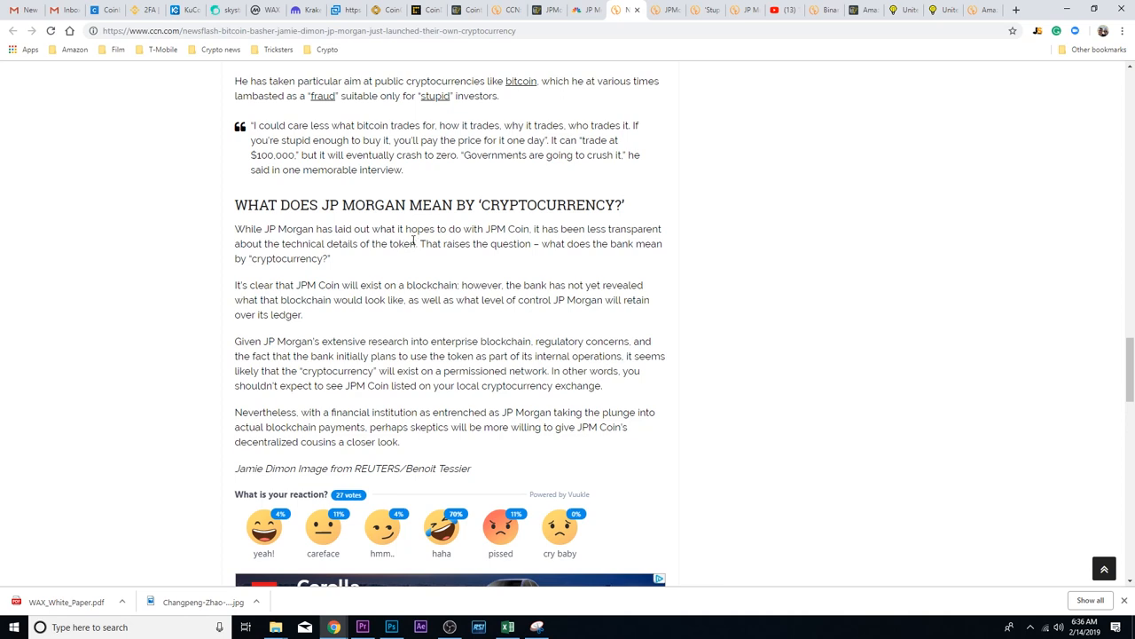
mouse_move(545, 229)
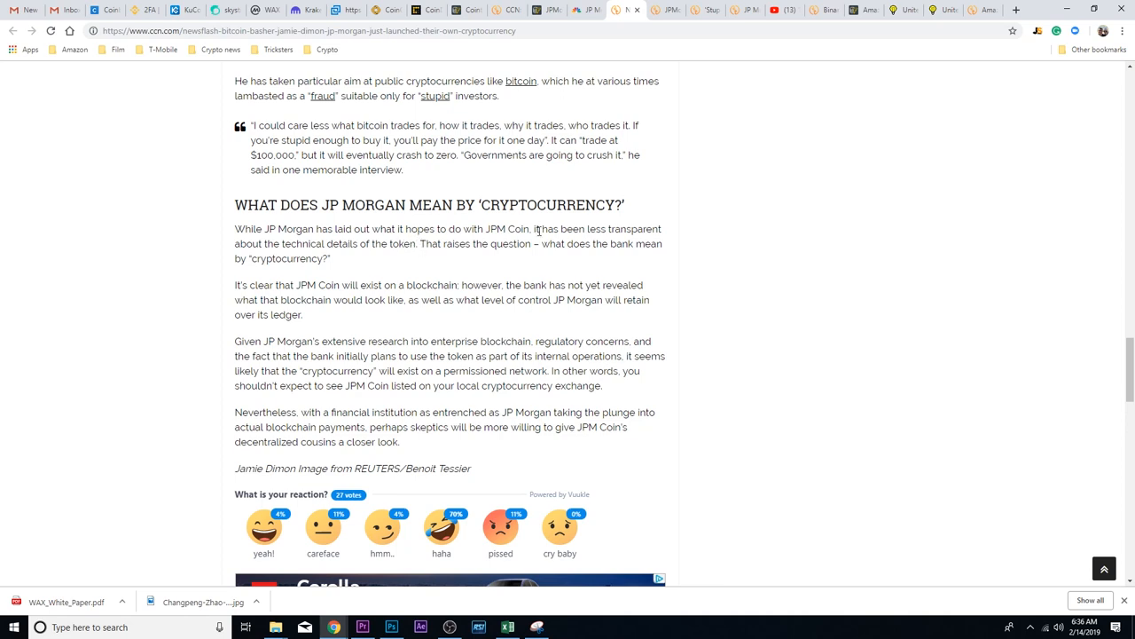
mouse_move(273, 273)
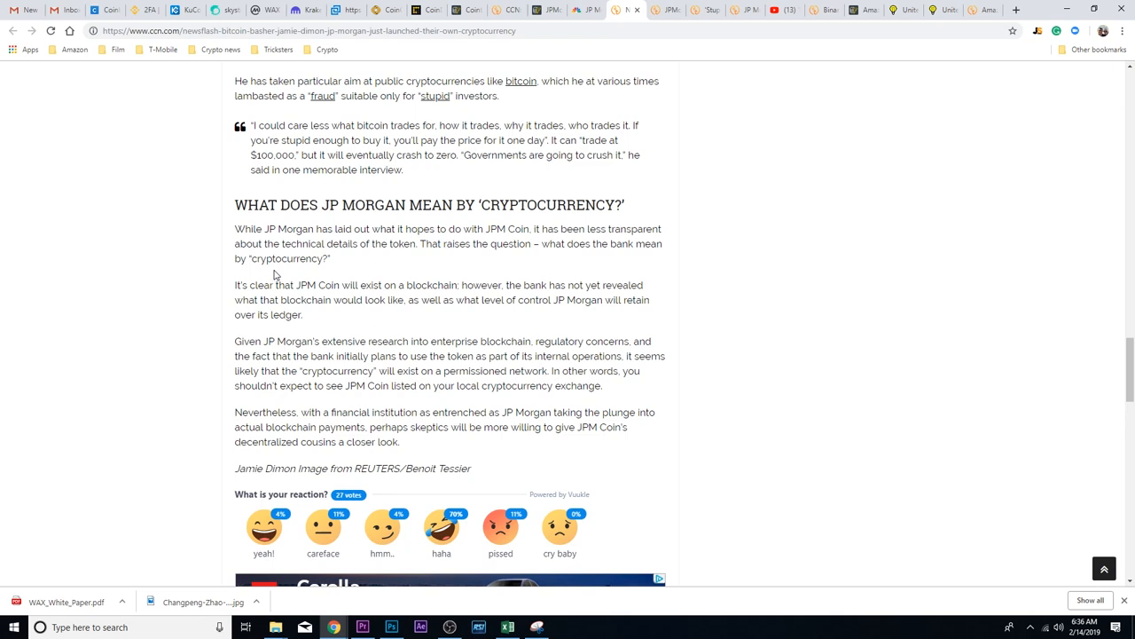
mouse_move(324, 292)
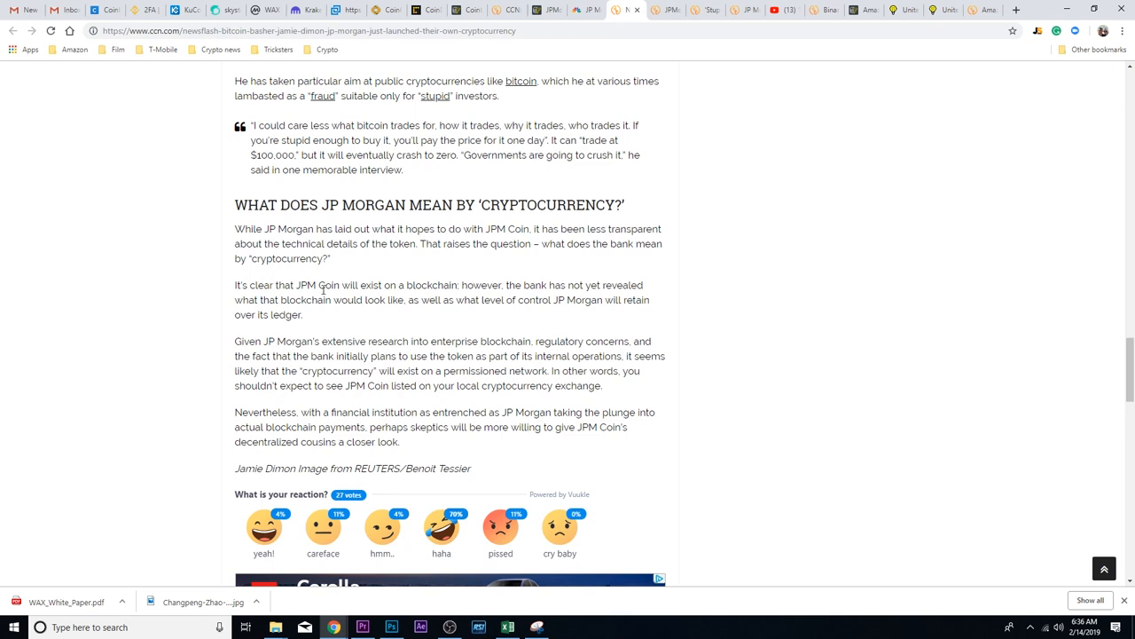
mouse_move(449, 284)
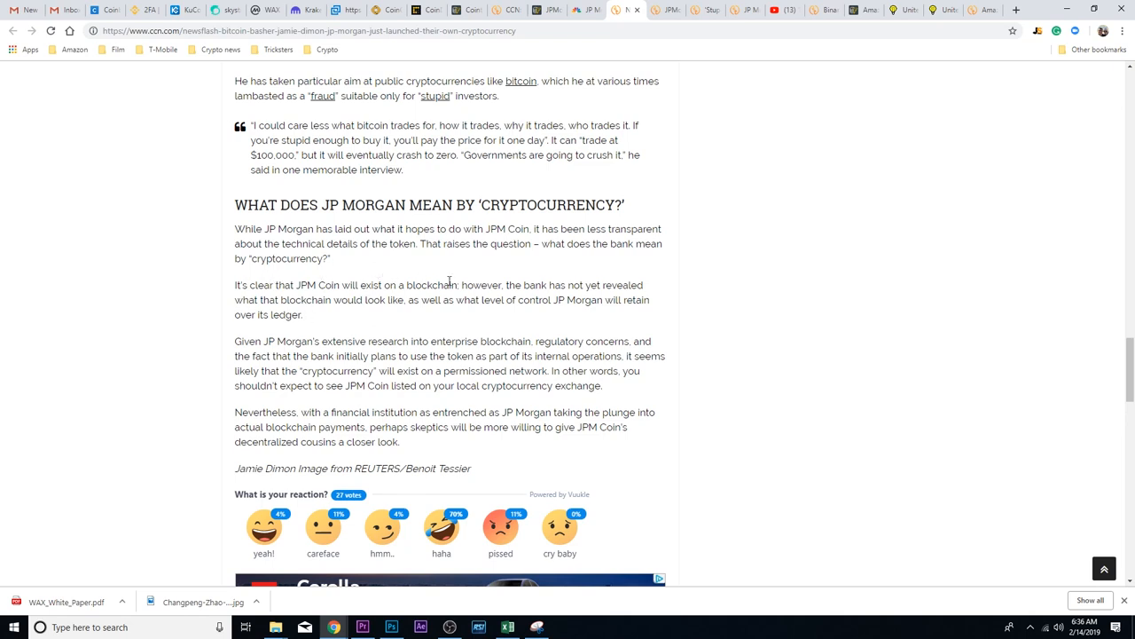
mouse_move(399, 284)
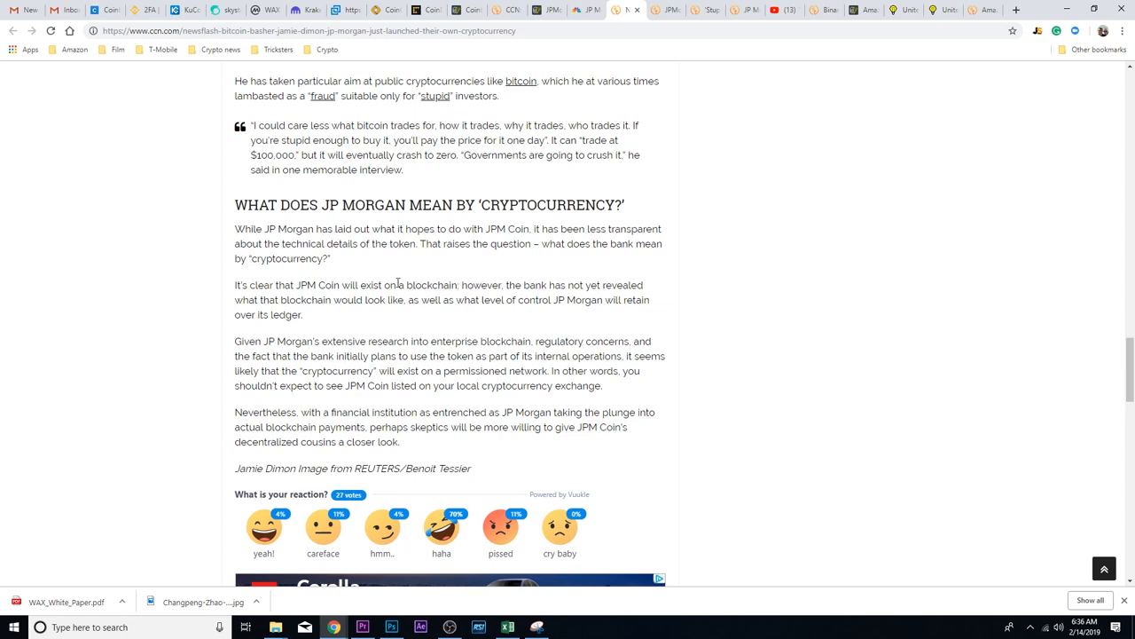
mouse_move(396, 300)
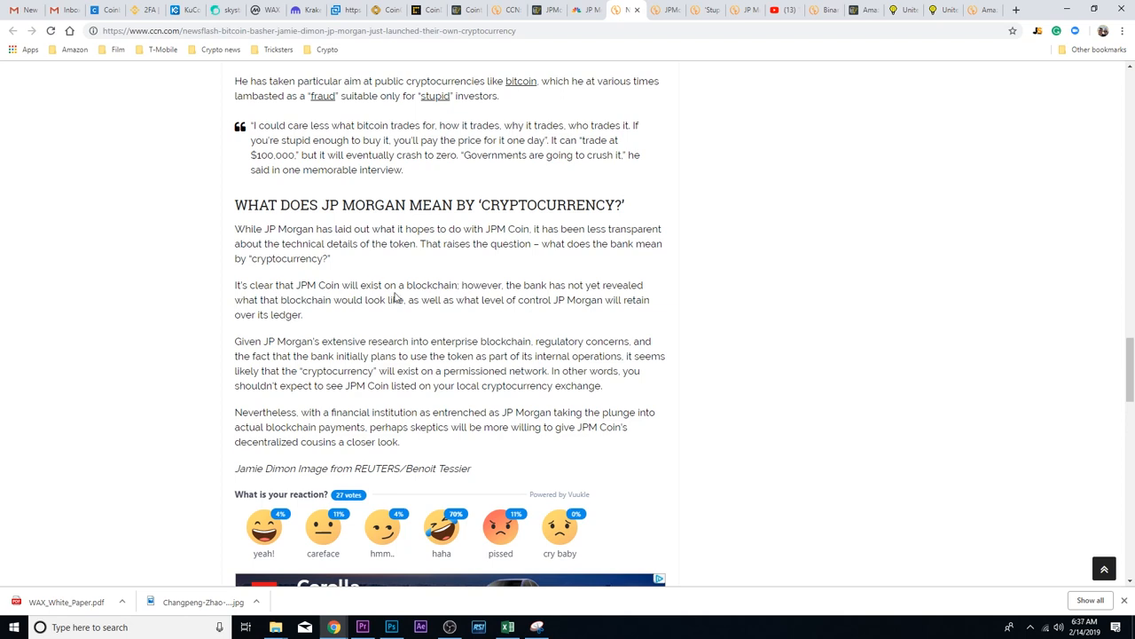
mouse_move(245, 314)
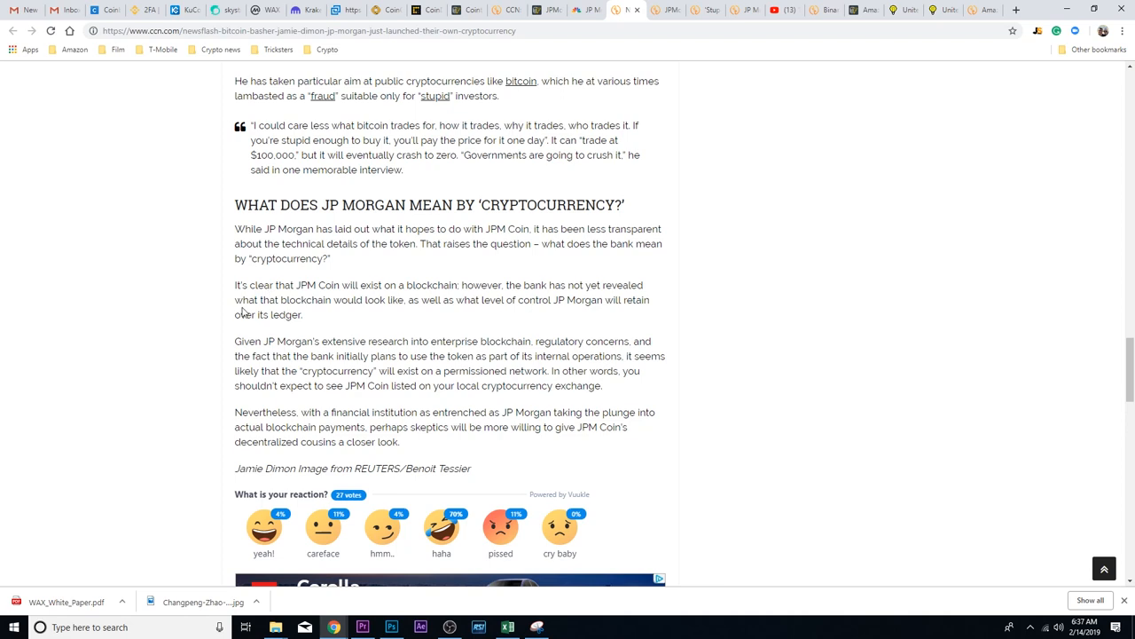
mouse_move(151, 312)
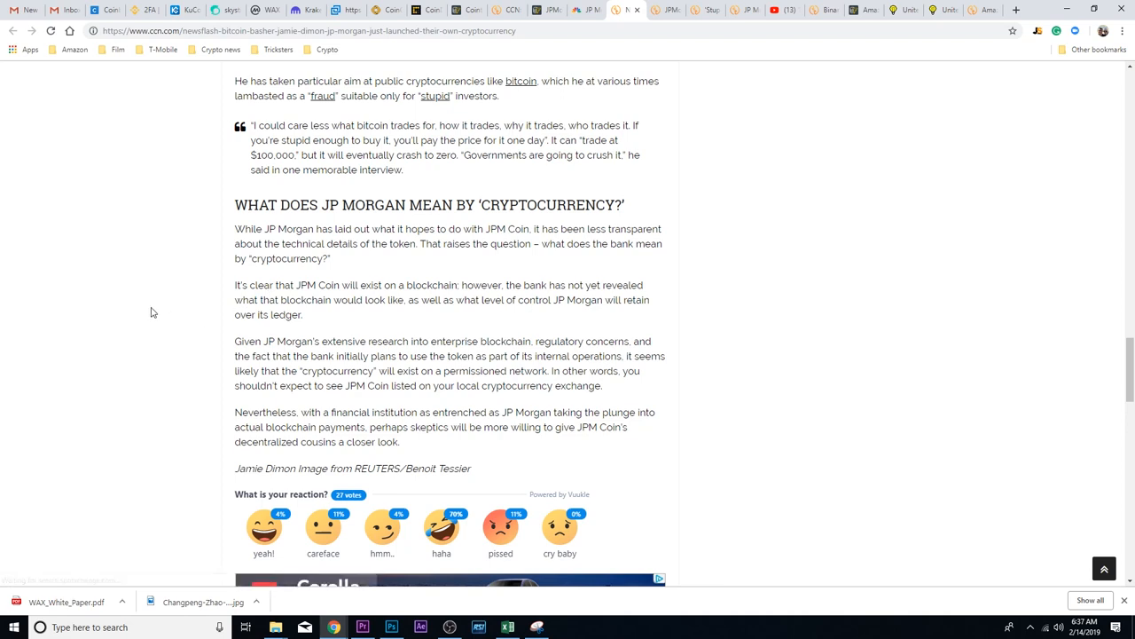
mouse_move(156, 305)
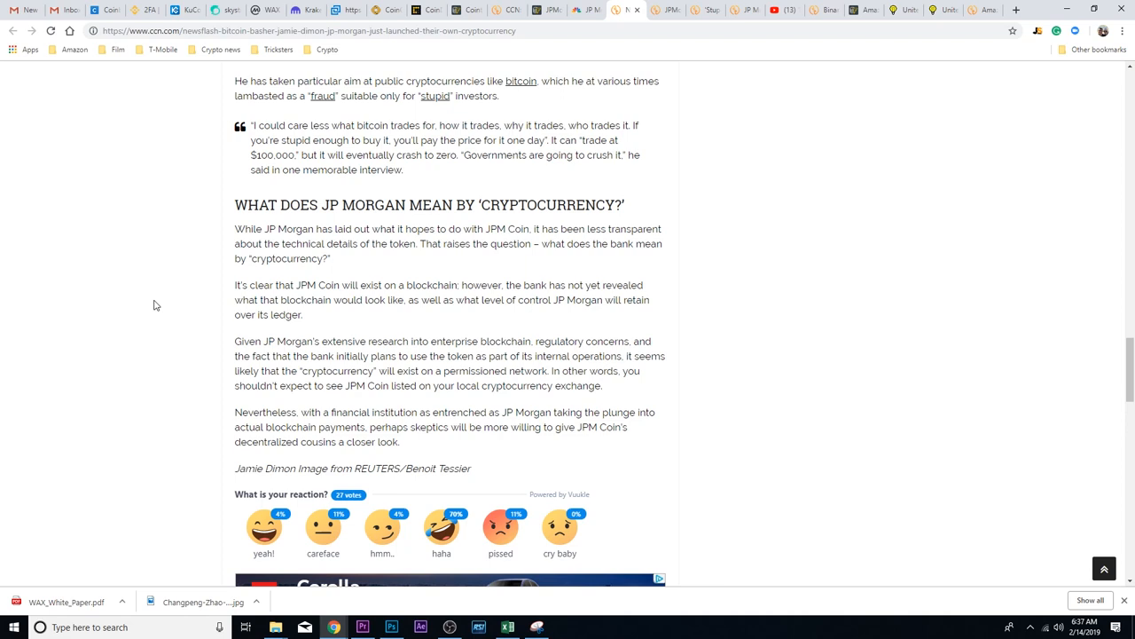
mouse_move(731, 379)
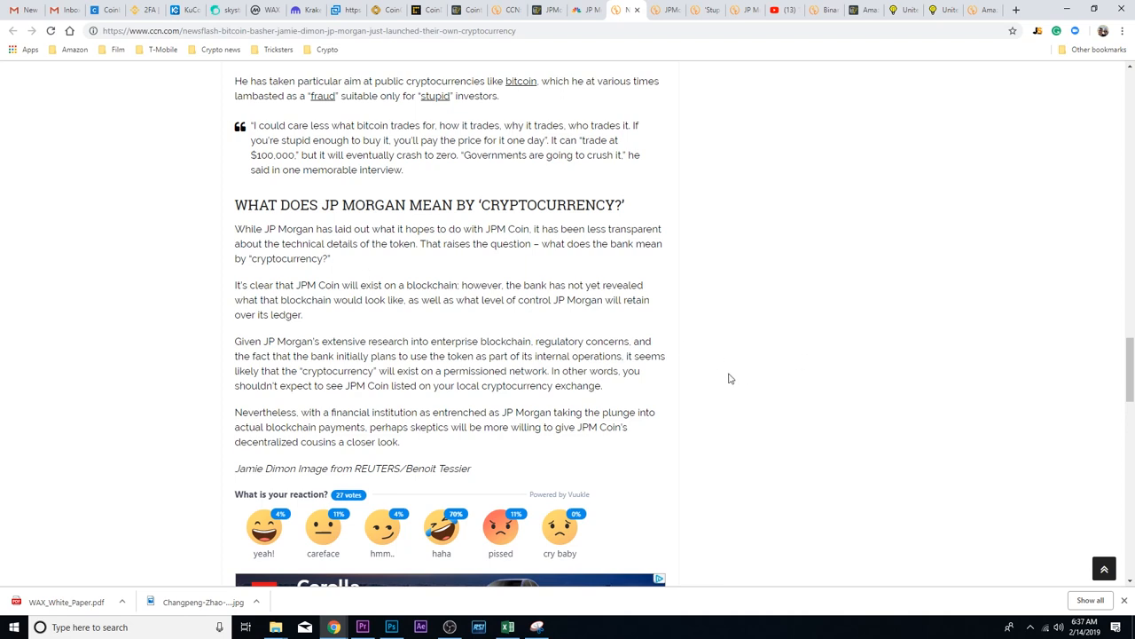
mouse_move(332, 401)
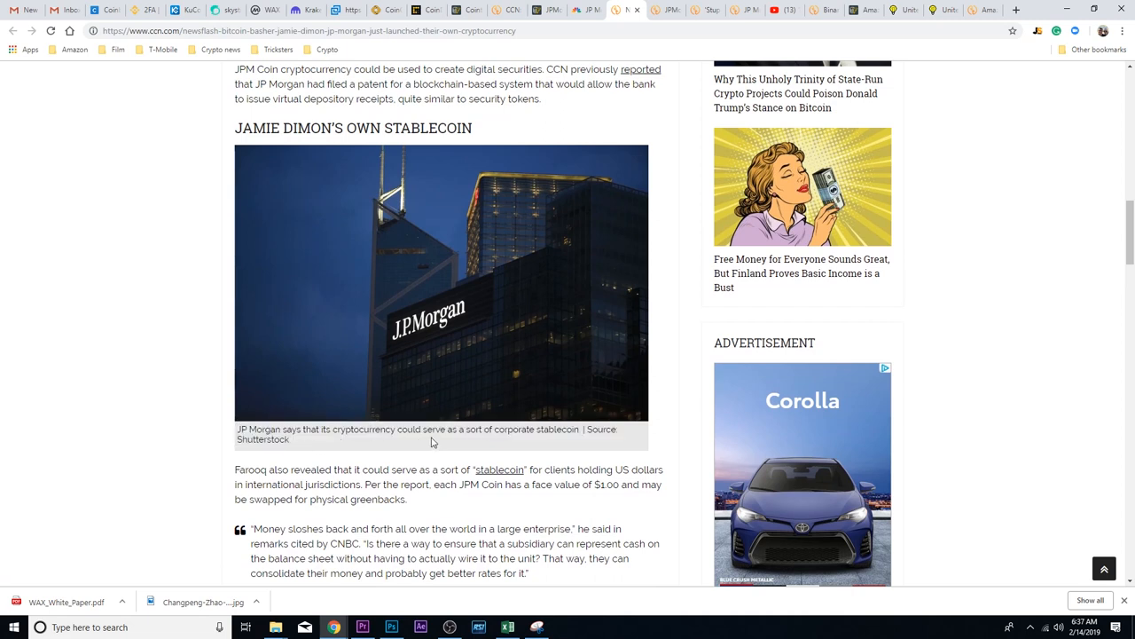
mouse_move(504, 435)
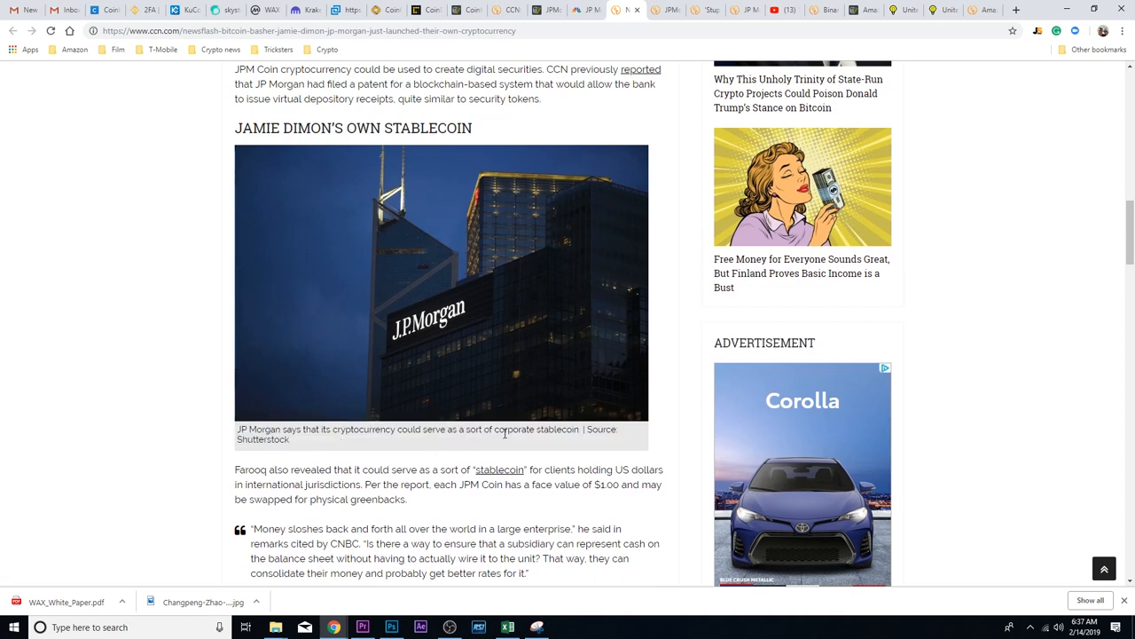
mouse_move(382, 486)
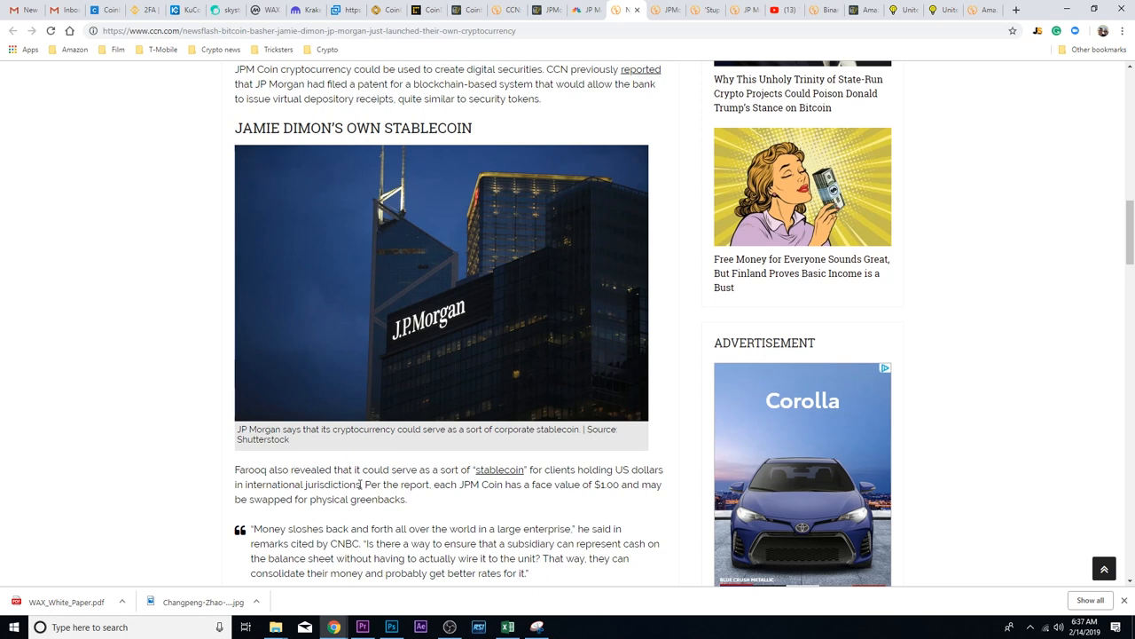
Scroll to the 'Jamie Dimon's Own Stablecoin' section with the JP Morgan tower photo
scroll(down, 3)
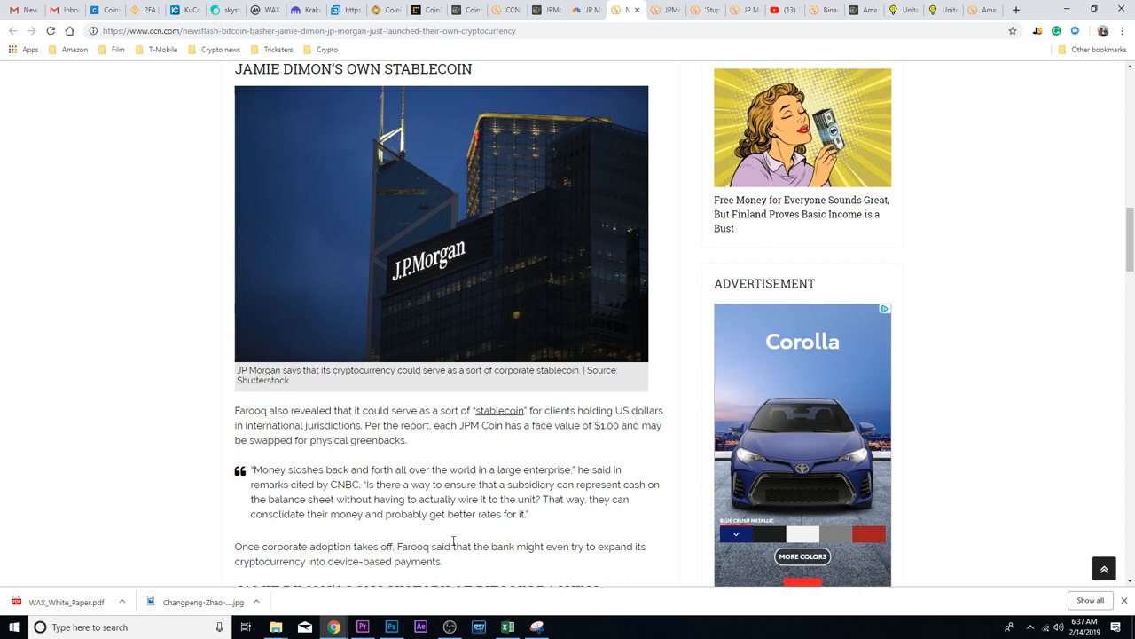
mouse_move(436, 578)
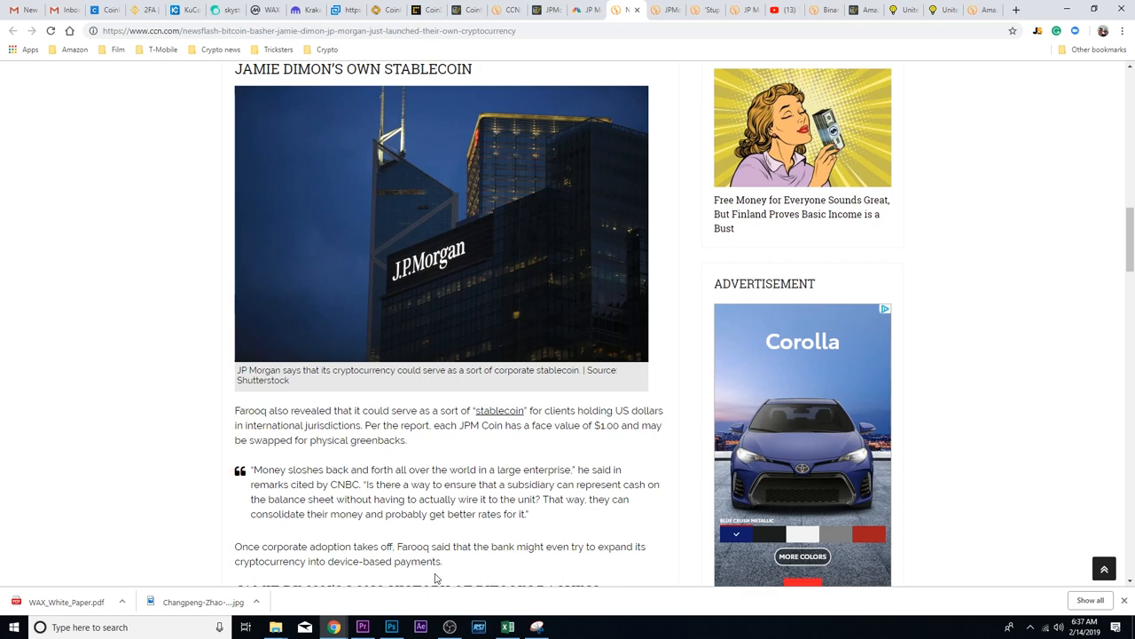
Scroll to the top of the page, then settle on the 'Bitcoin Basher Jamie Dimon' headline
scroll(up, 3)
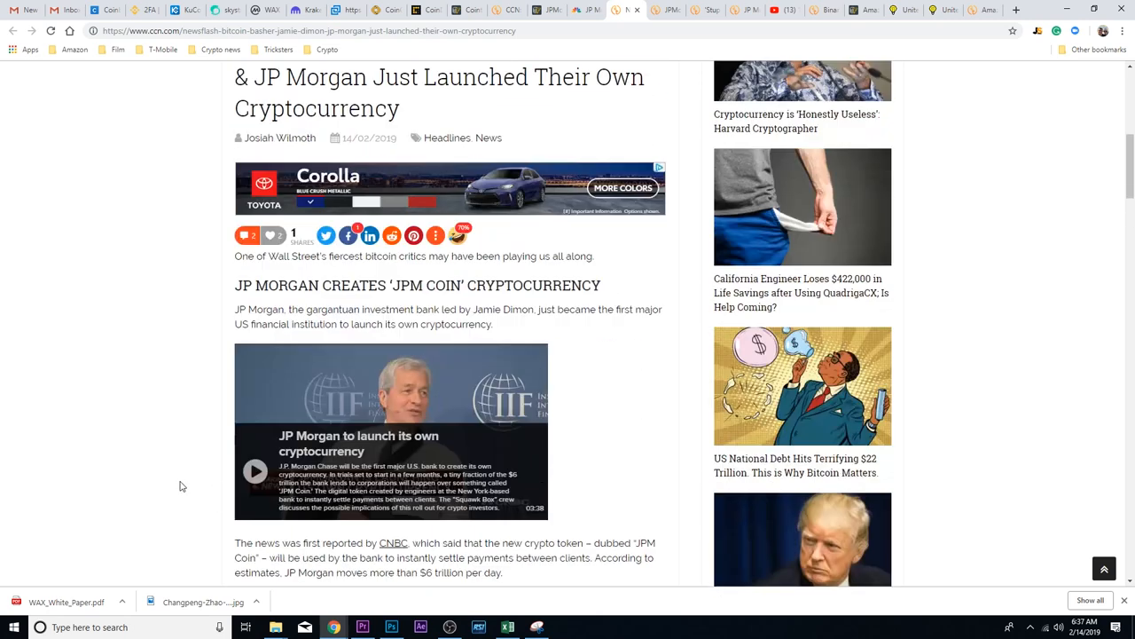
scroll(up, 3)
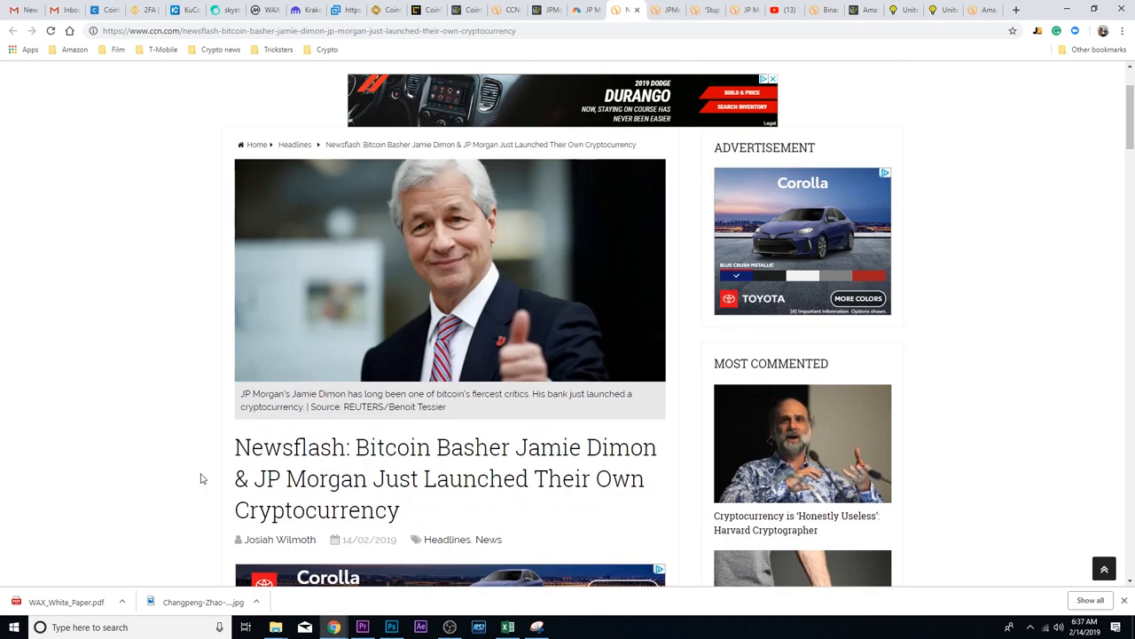
mouse_move(255, 355)
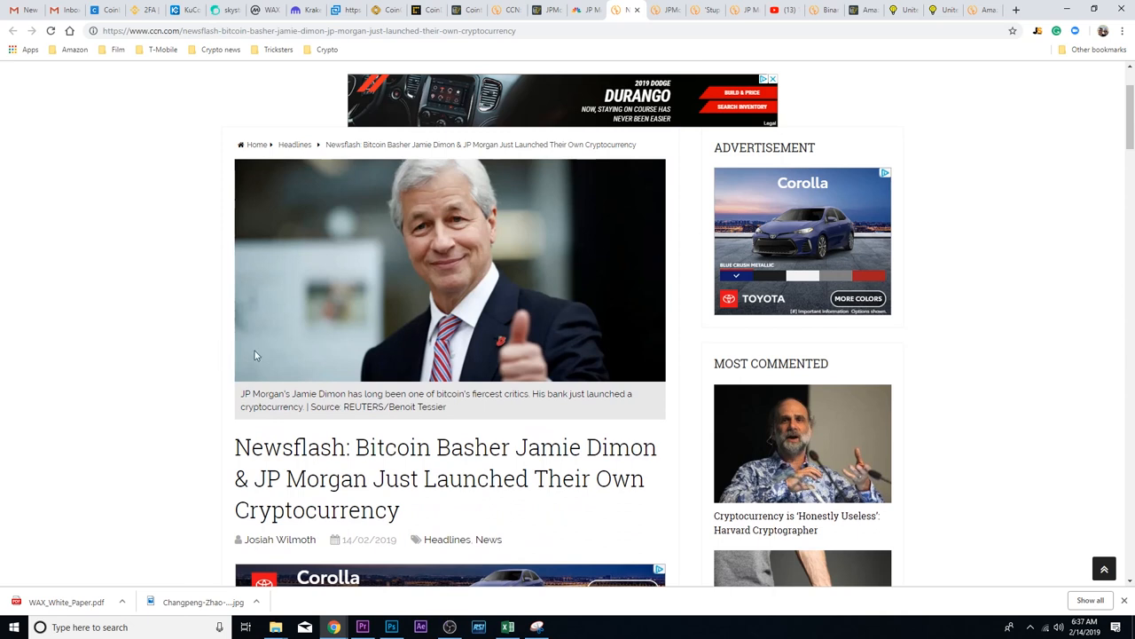
scroll(down, 3)
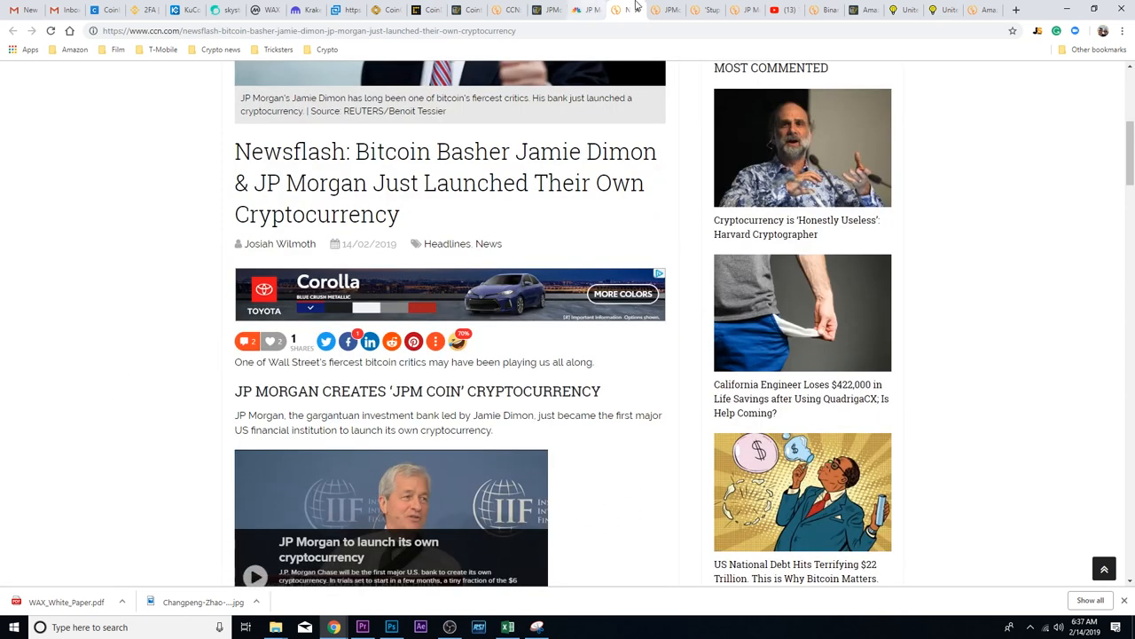
mouse_move(639, 8)
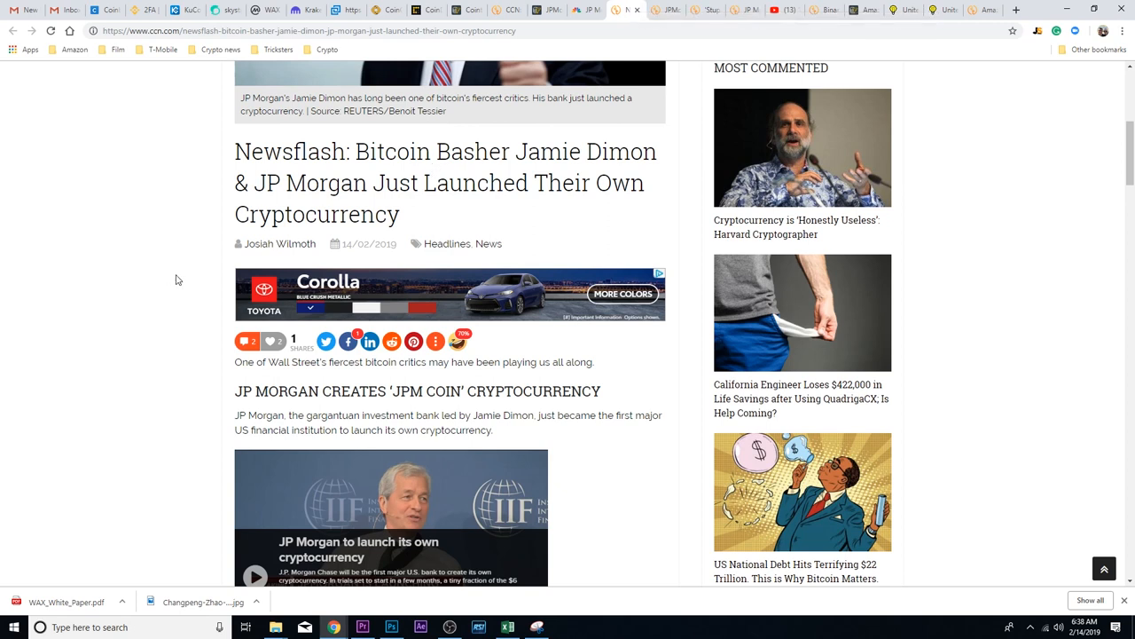
Scroll down slightly to the 'JP Morgan creates JPM Coin cryptocurrency' opening section
scroll(down, 3)
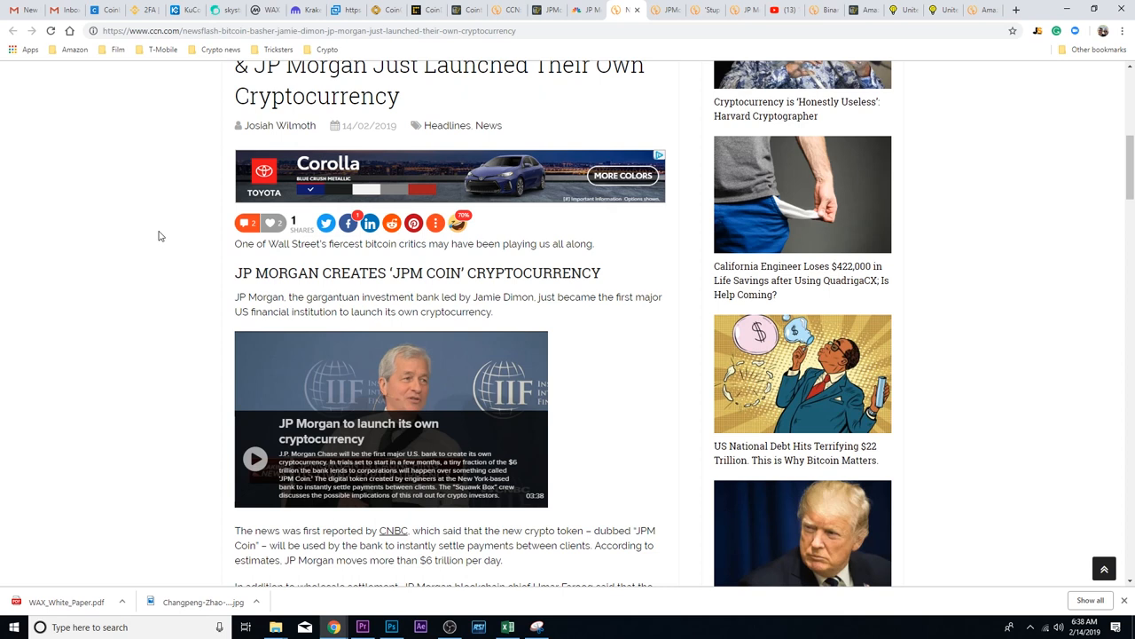
mouse_move(163, 232)
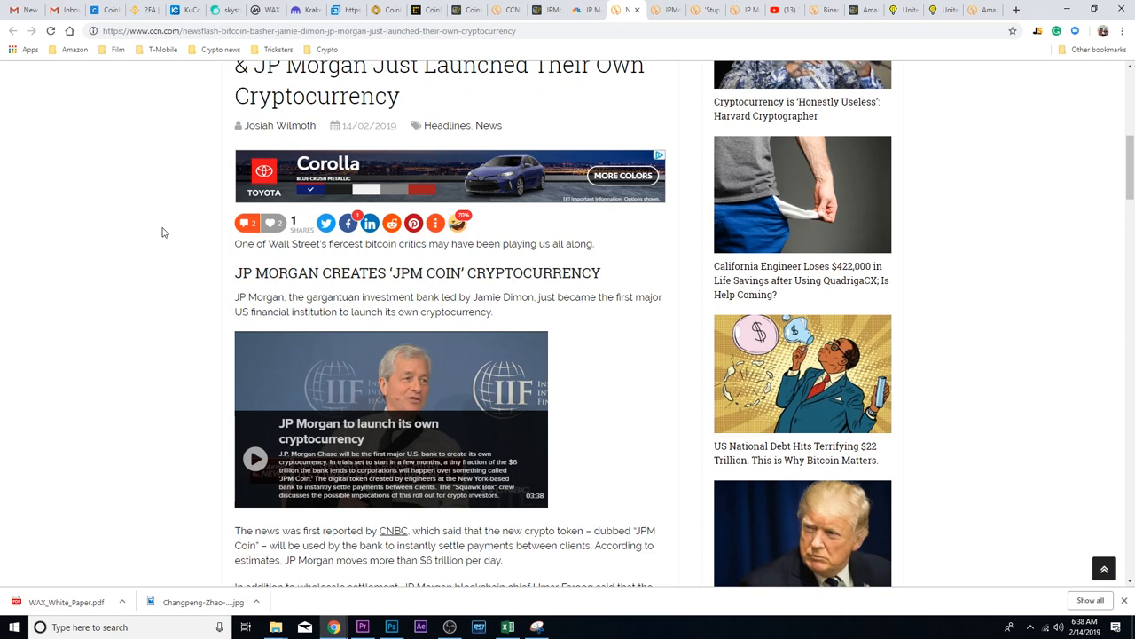
mouse_move(224, 298)
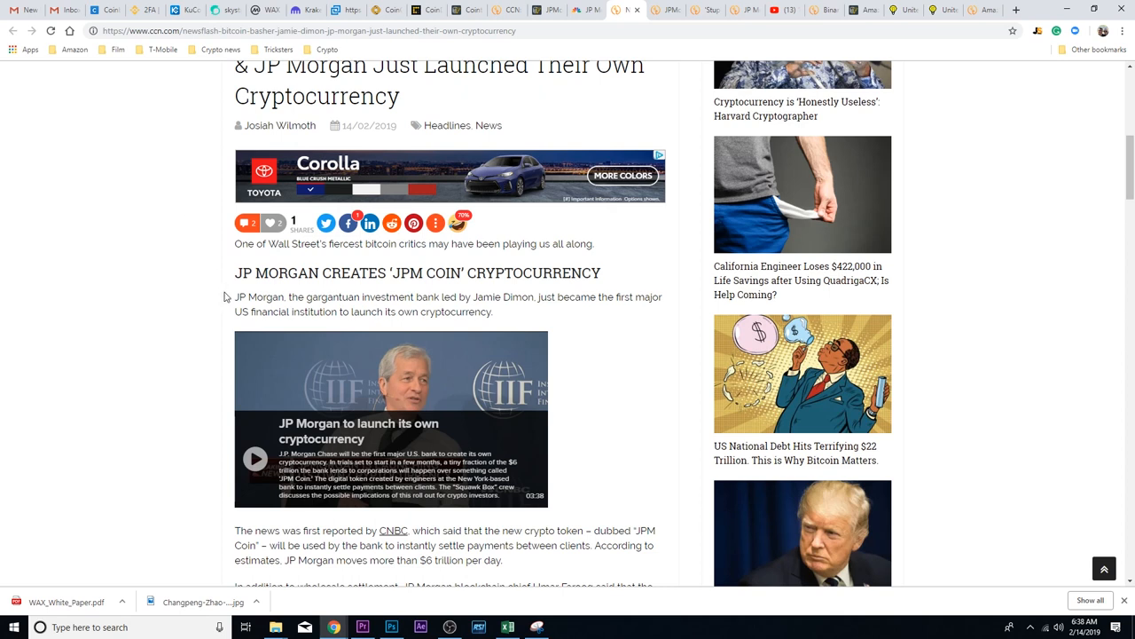